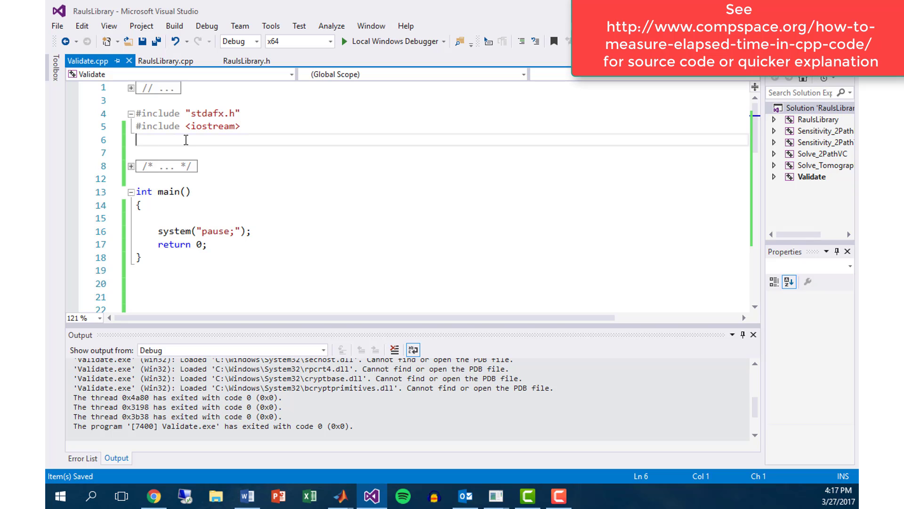
# Add #include <chrono> on line 6, below #include <iostream>
pyautogui.write('#')
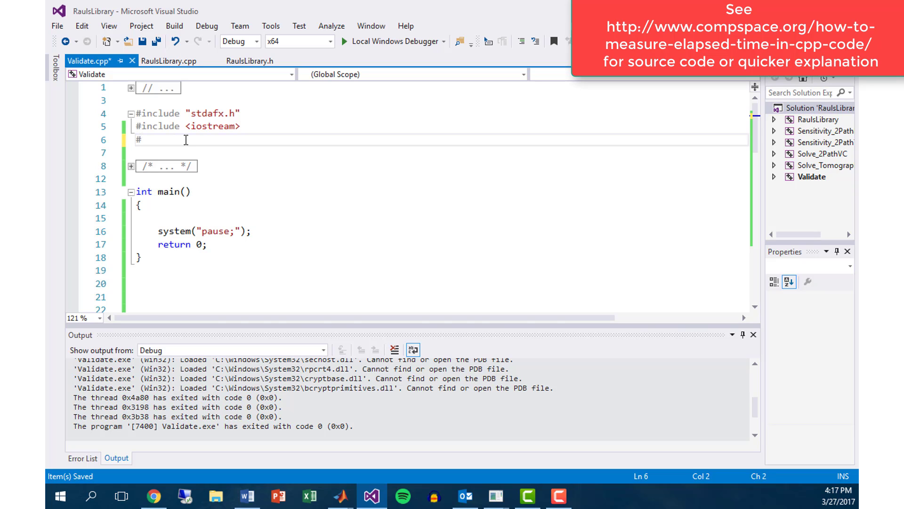
pyautogui.write('include')
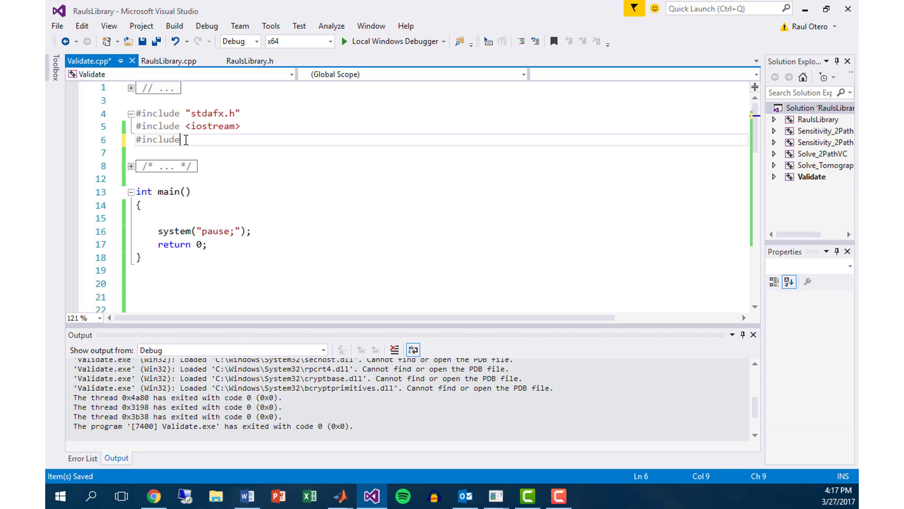
pyautogui.write('<ch>')
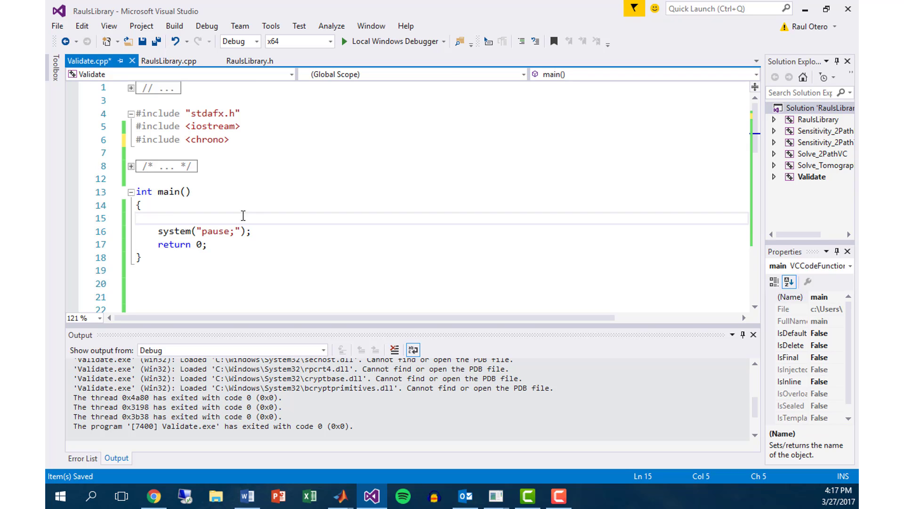
pyautogui.click(159, 218)
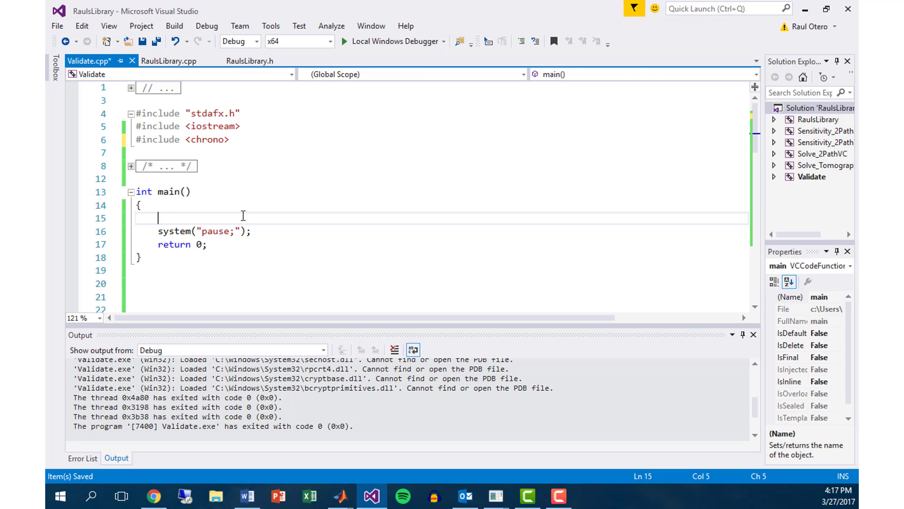
pyautogui.moveTo(320, 160)
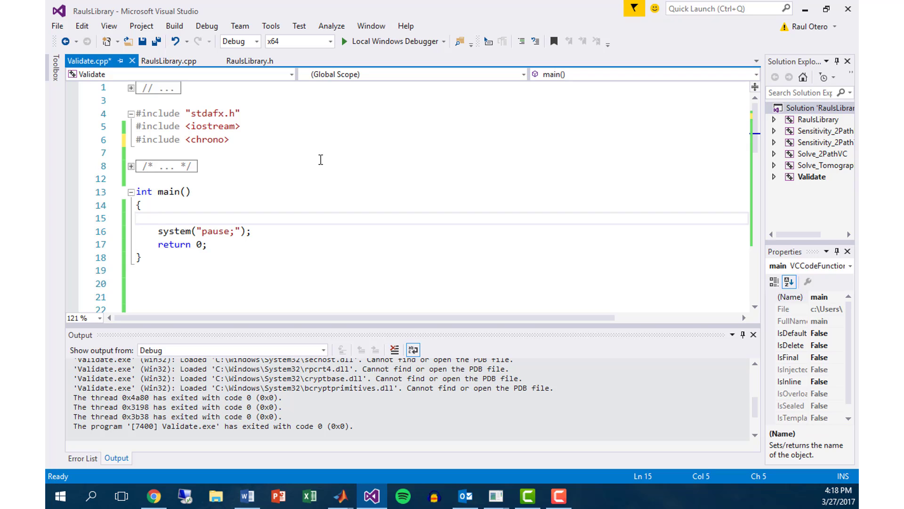
pyautogui.moveTo(324, 170)
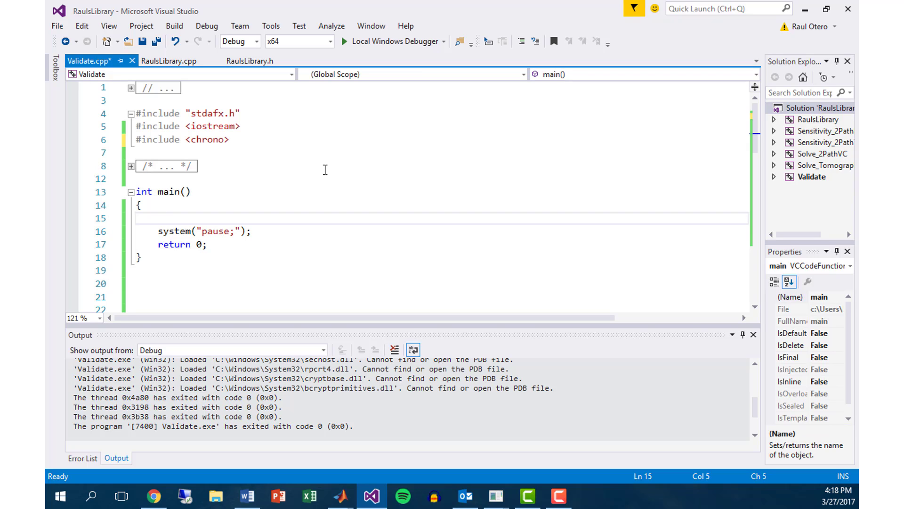
pyautogui.click(157, 218)
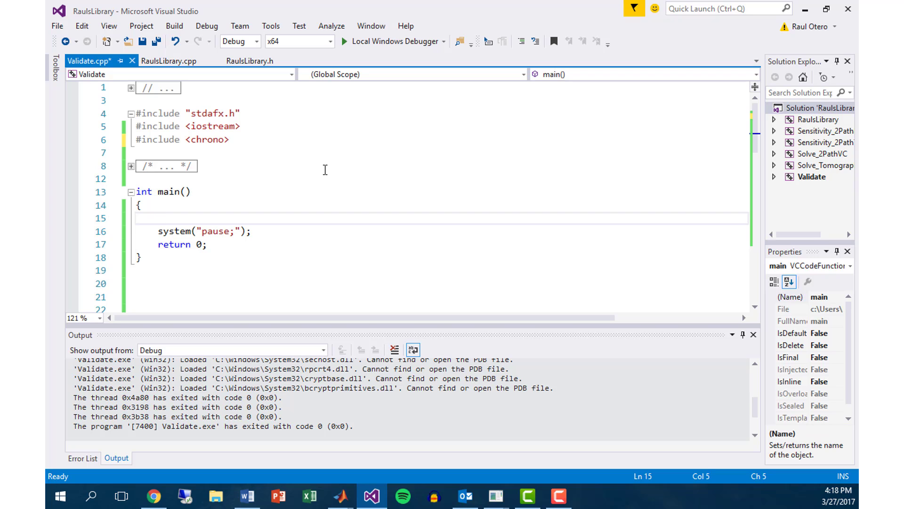
# Open main with '//get the start time' and auto start = std::chrono::steady_clock::now();, then blank lines
pyautogui.write('//get the start time')
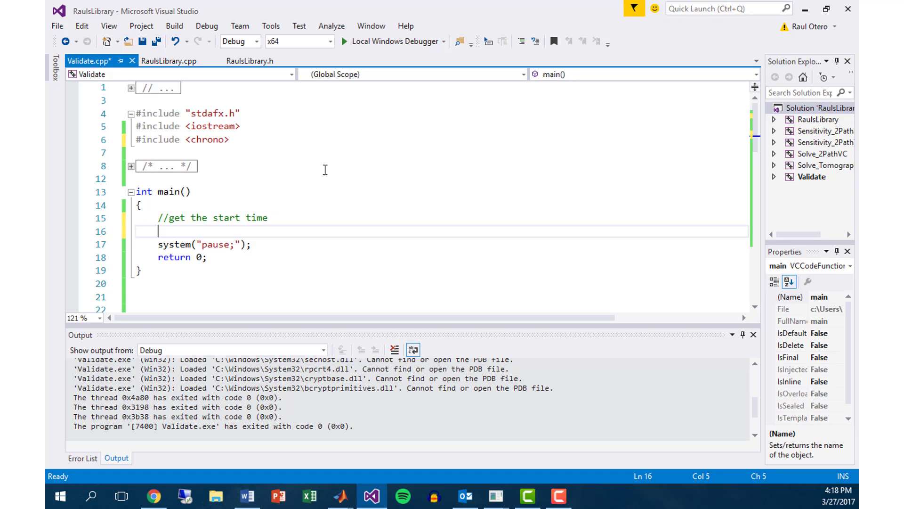
pyautogui.write('auto s')
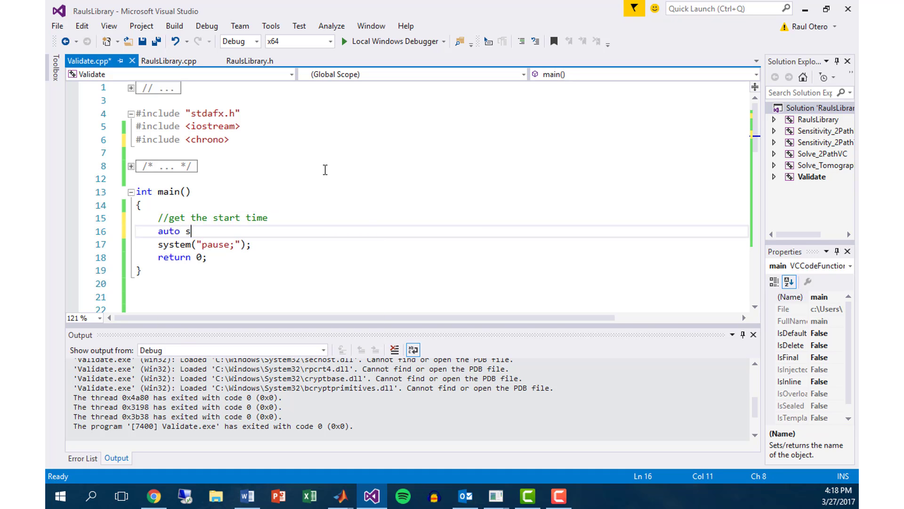
pyautogui.write('tart')
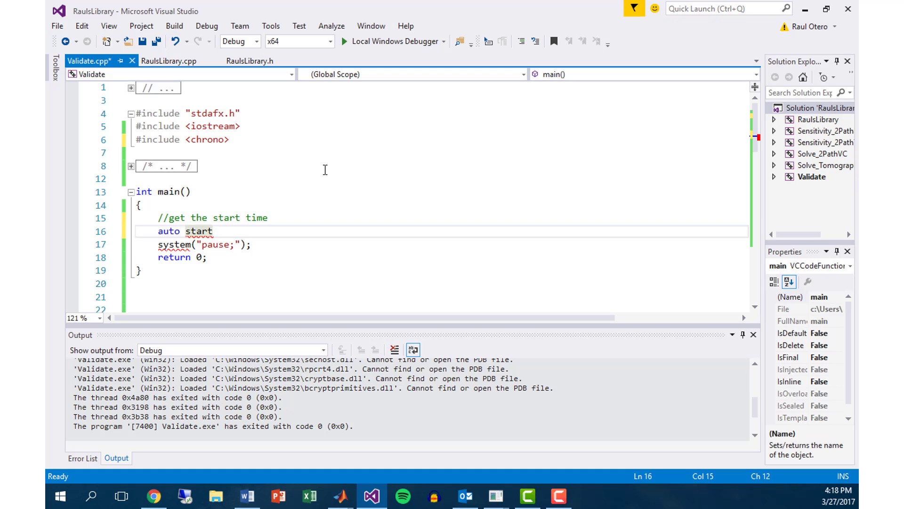
pyautogui.write('= std')
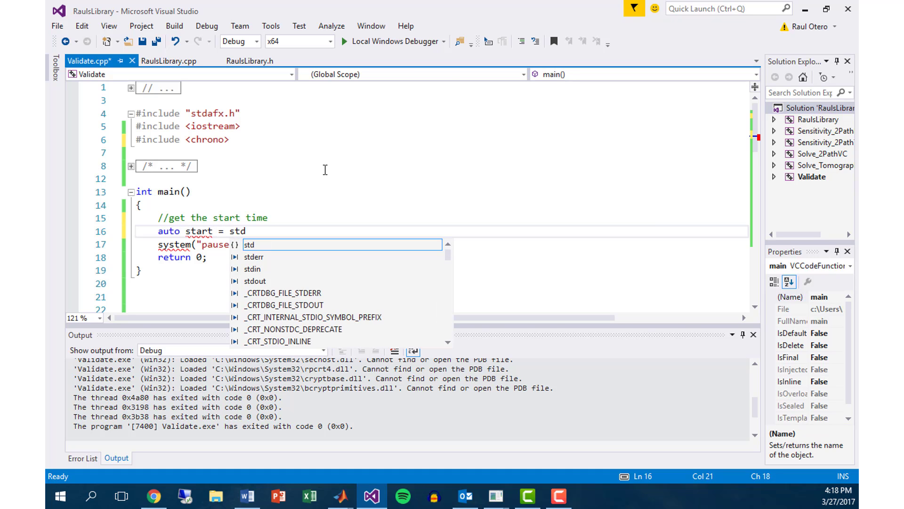
pyautogui.write('::')
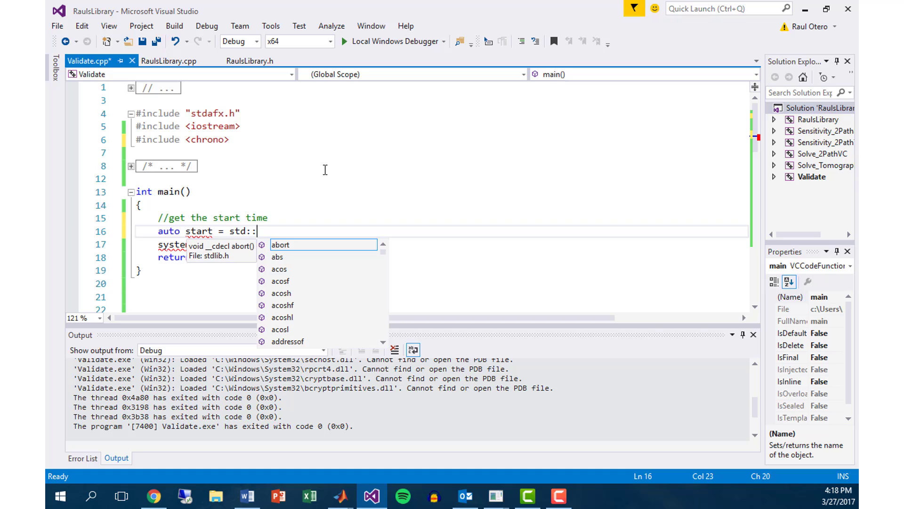
pyautogui.write('chrono::')
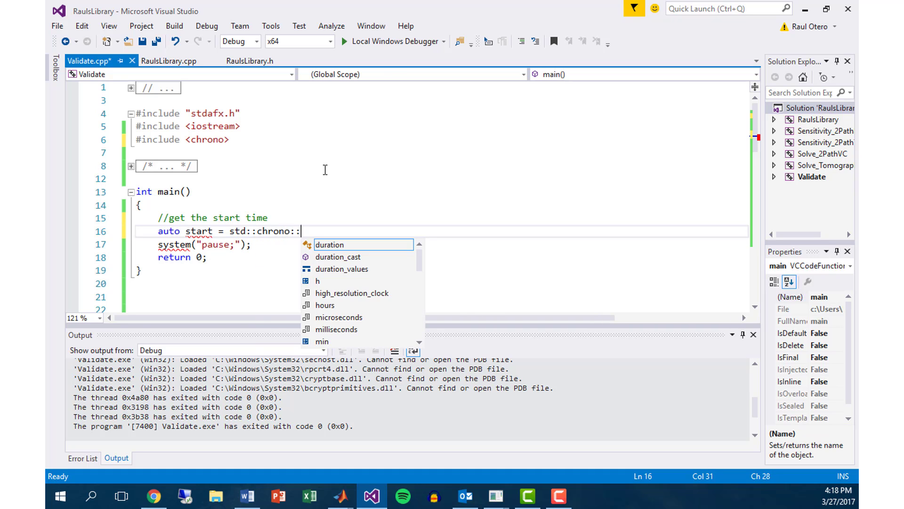
pyautogui.write('steady_clock')
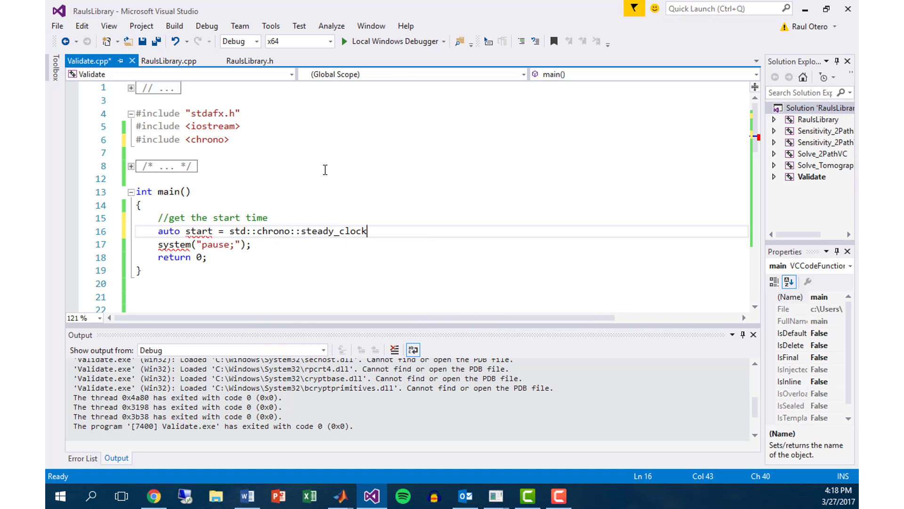
pyautogui.write('::')
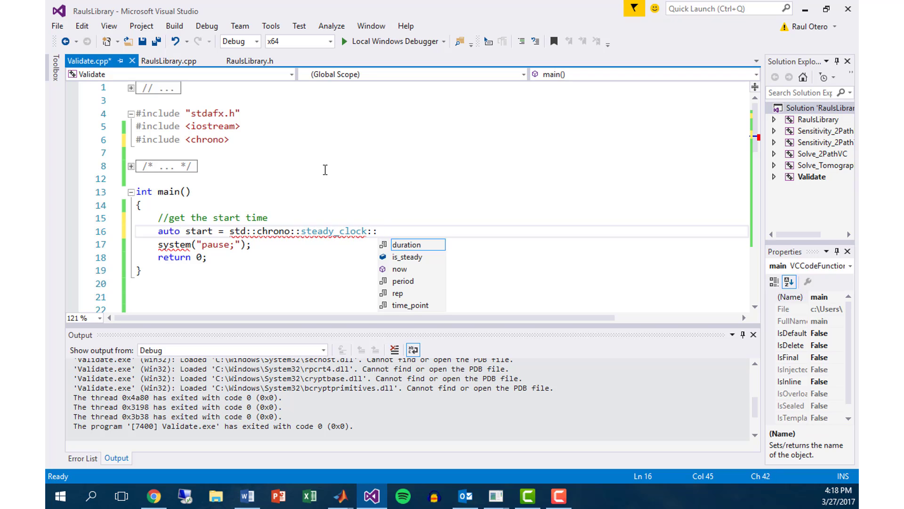
pyautogui.write('now()')
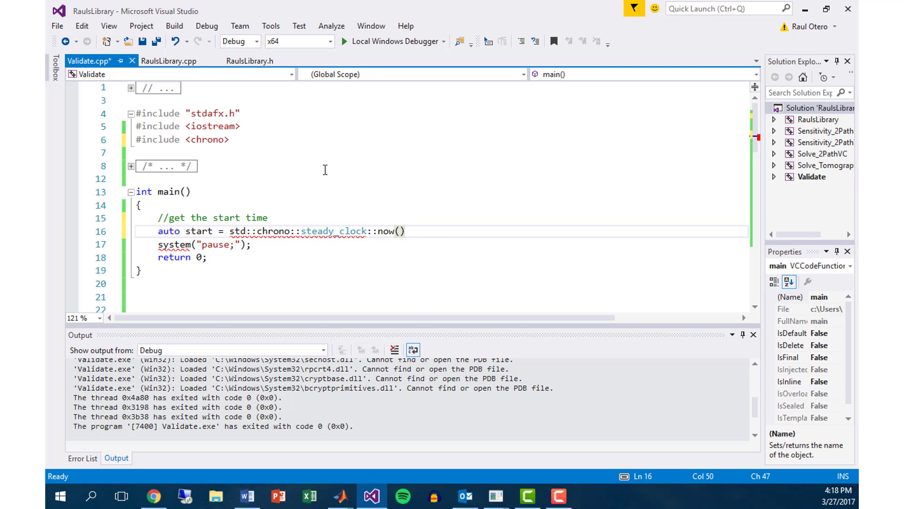
pyautogui.write(';')
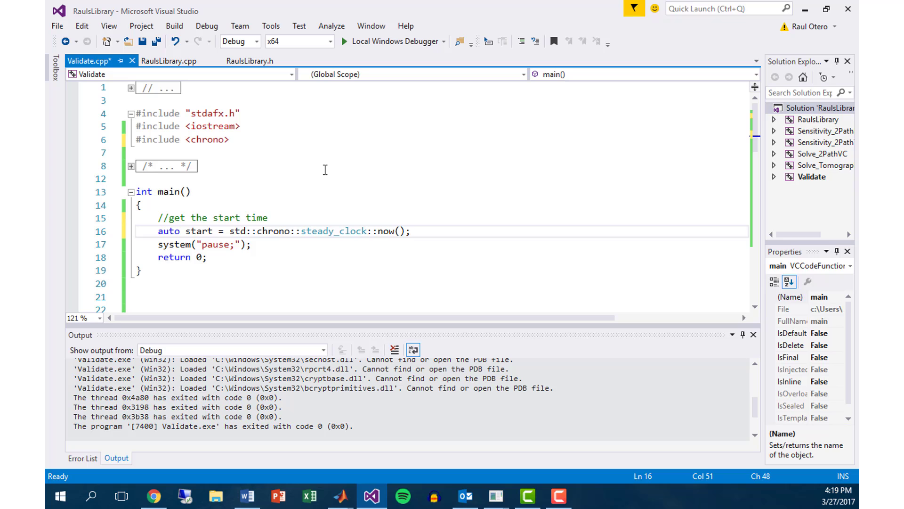
pyautogui.click(158, 244)
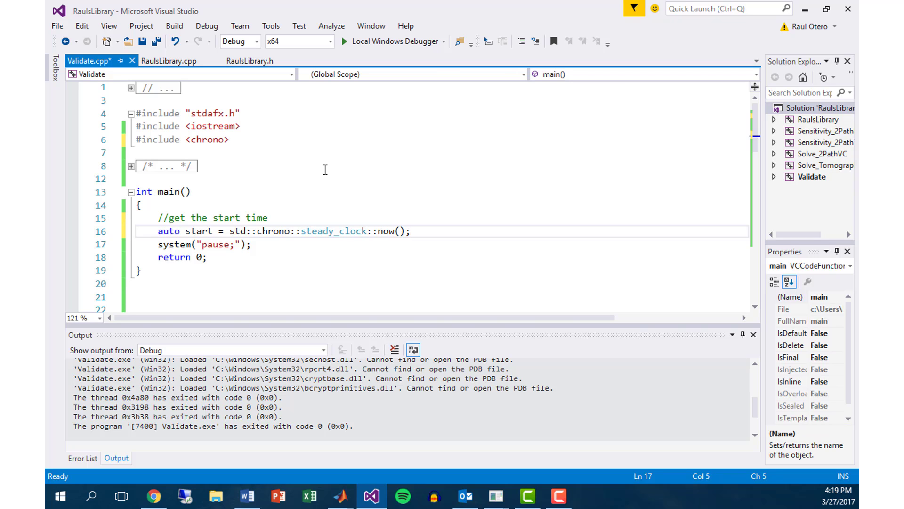
pyautogui.press('enter')
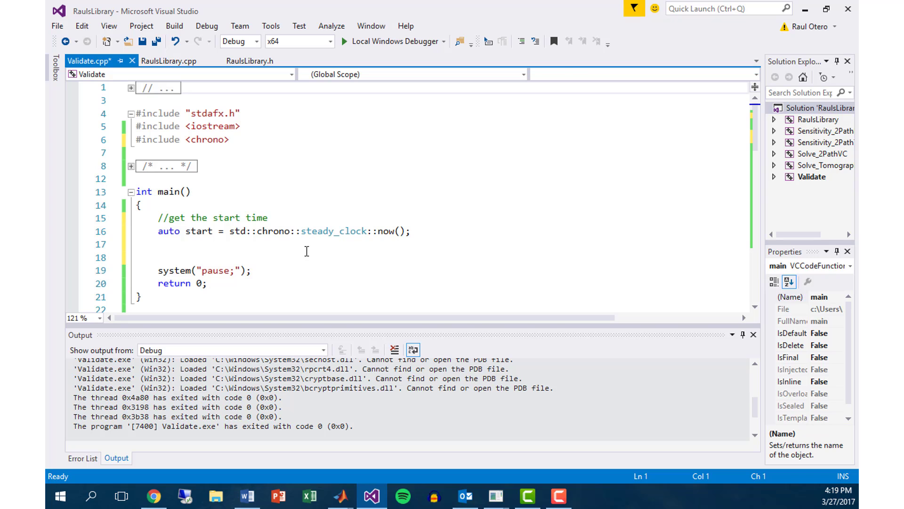
# Type outline comments: run some code, get the end time, find the difference, output
pyautogui.write('//run some code')
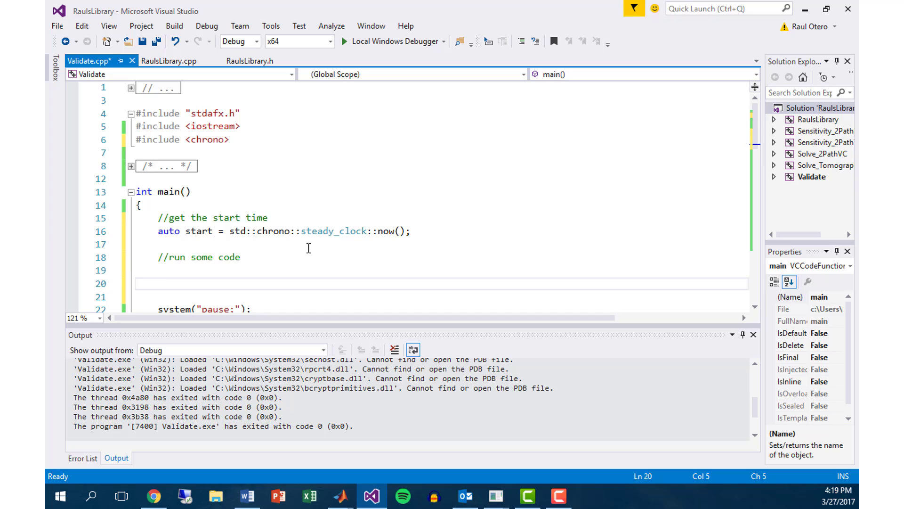
pyautogui.write('//get the end time')
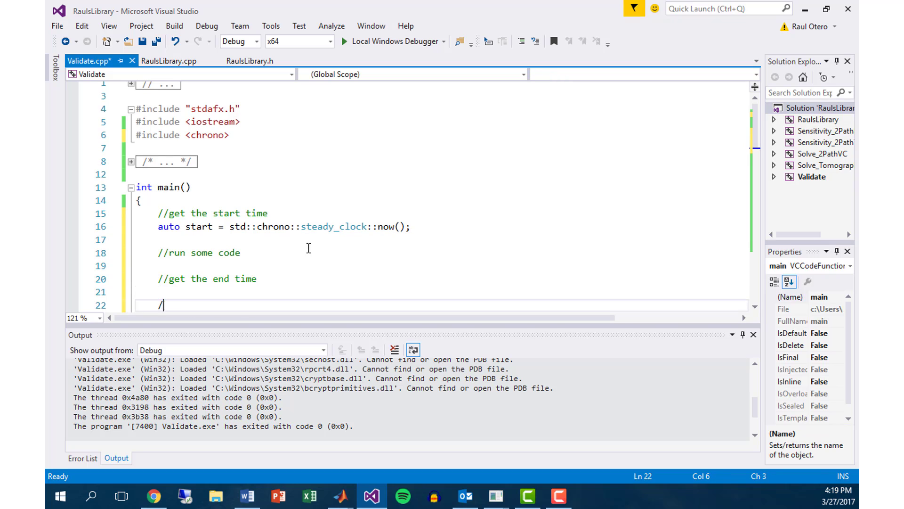
pyautogui.write('/find the d')
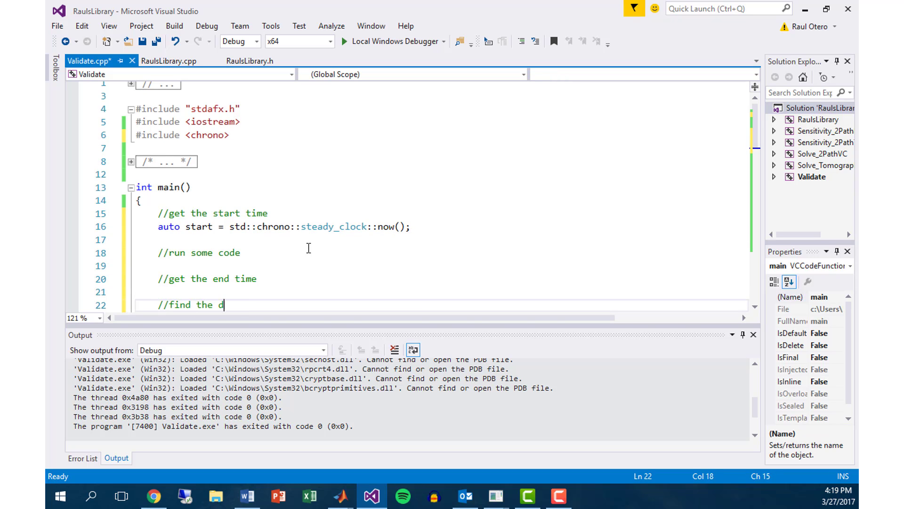
pyautogui.write('ifference')
pyautogui.write('//output')
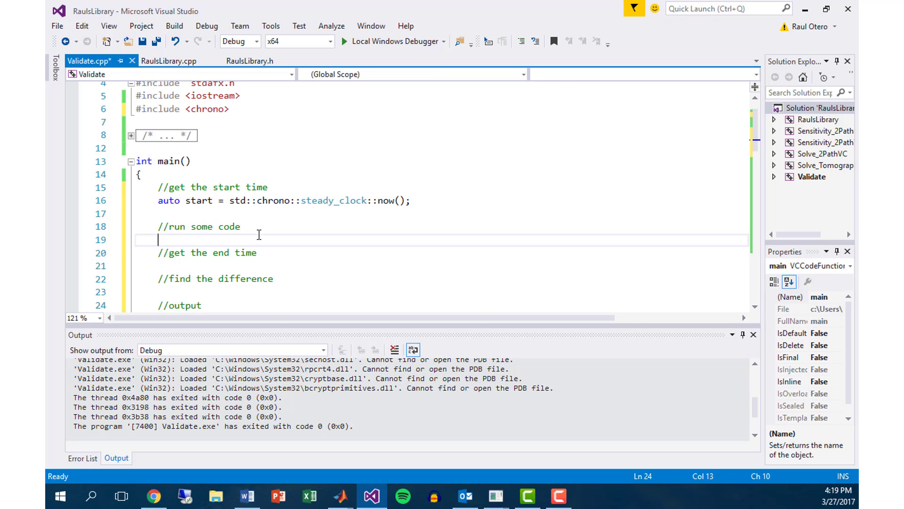
# Write the loop header for (int i = 0; i < 1e7; i++) under //run some code
pyautogui.write('f')
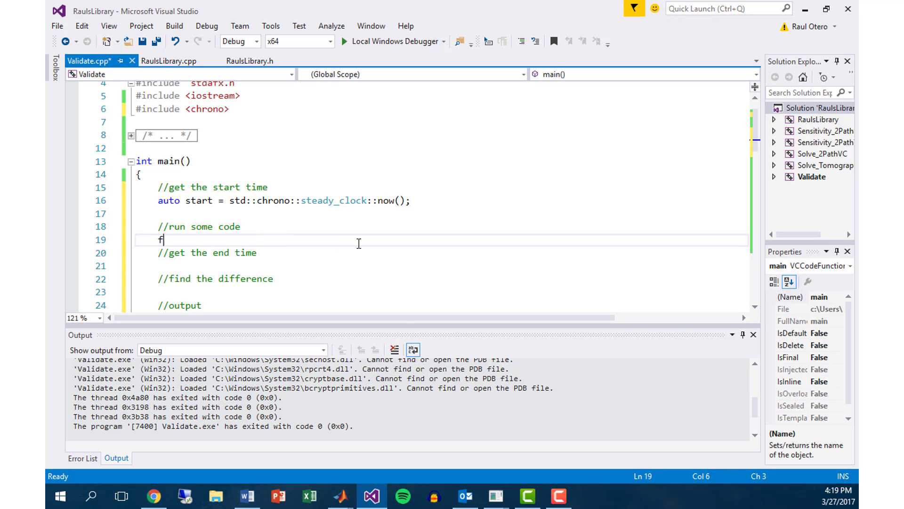
pyautogui.write('or ()')
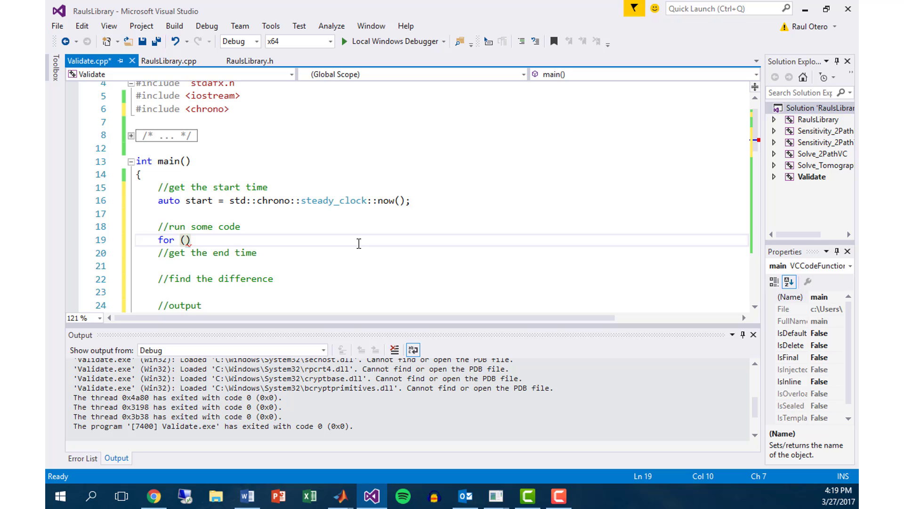
pyautogui.write('int i')
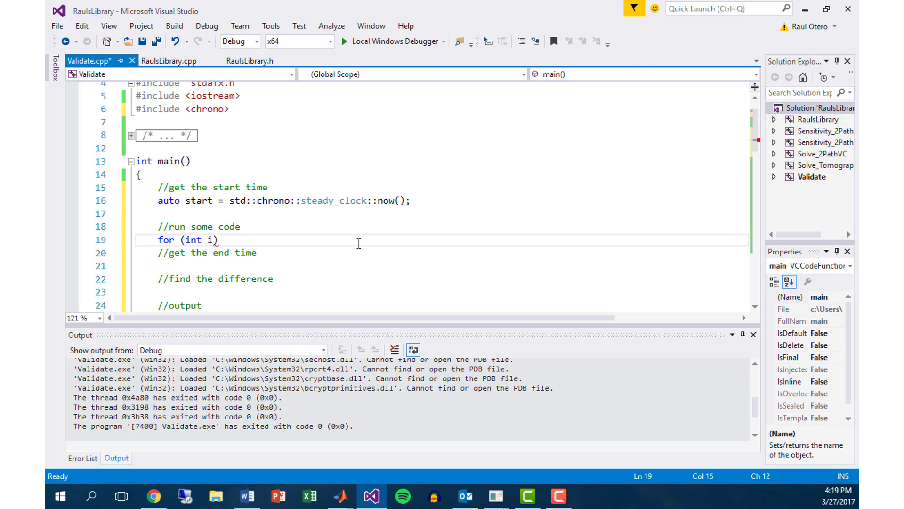
pyautogui.write('= 0;')
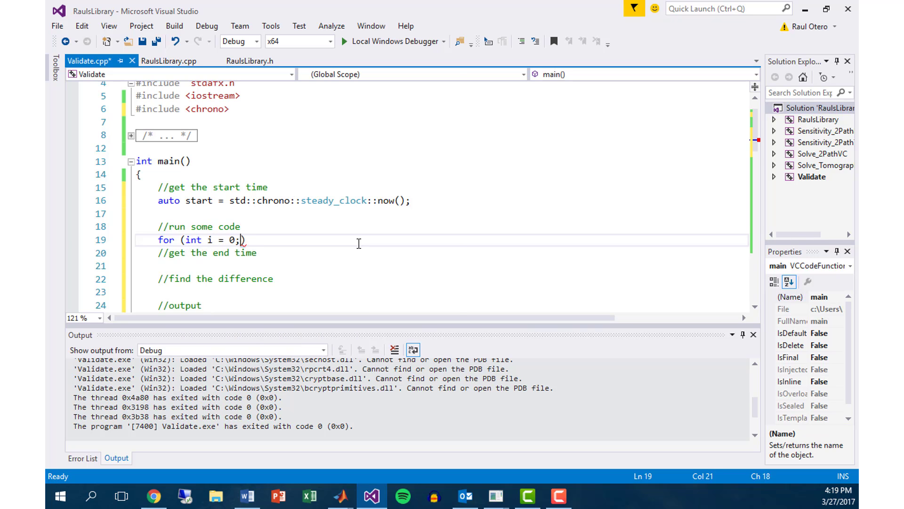
pyautogui.write('i<1e')
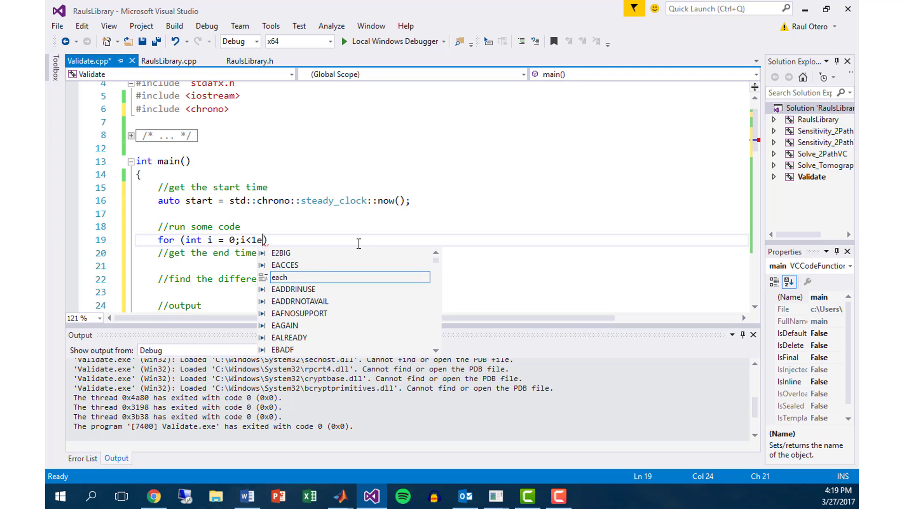
pyautogui.write('7;')
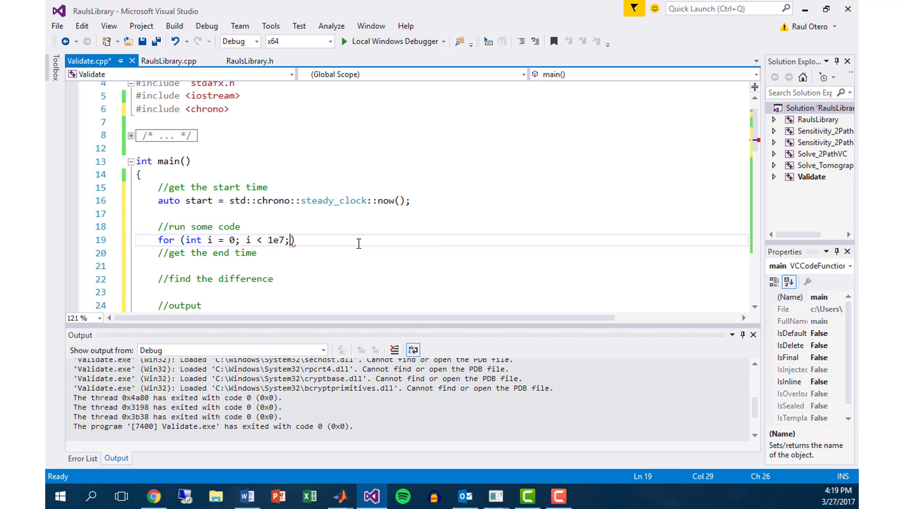
pyautogui.write('i++')
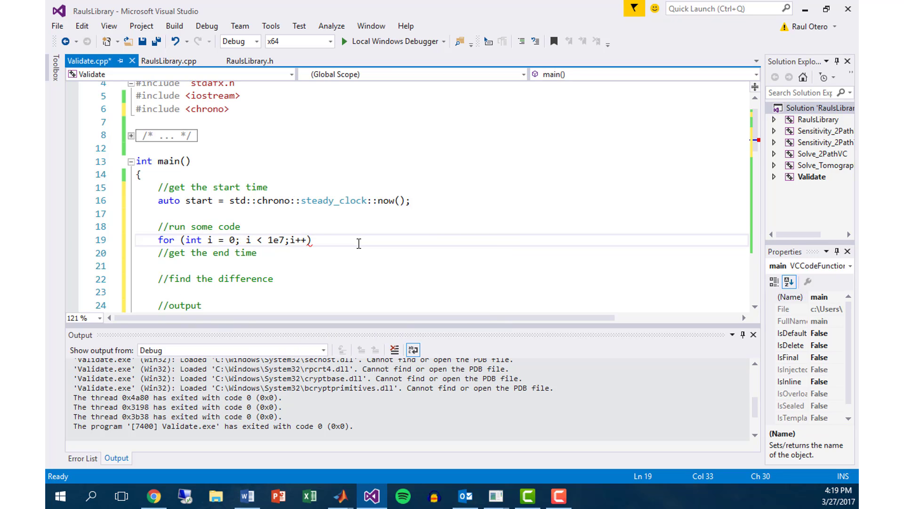
# Give the loop the body { std::cout << ""; } and review the 1e7 count
pyautogui.write('{')
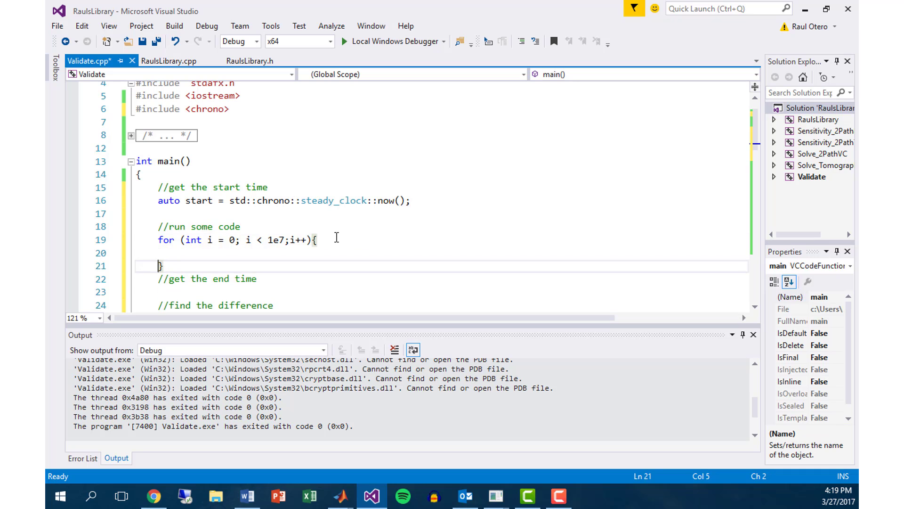
pyautogui.write('st')
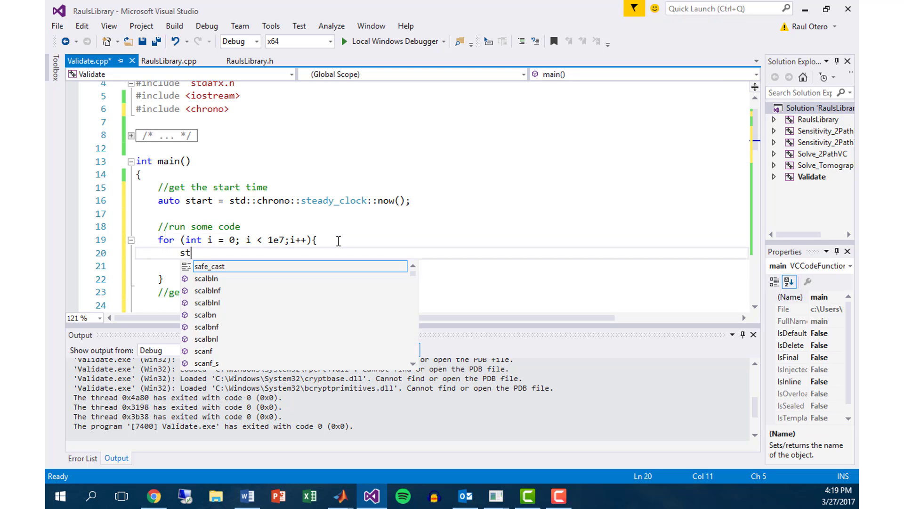
pyautogui.write('d::')
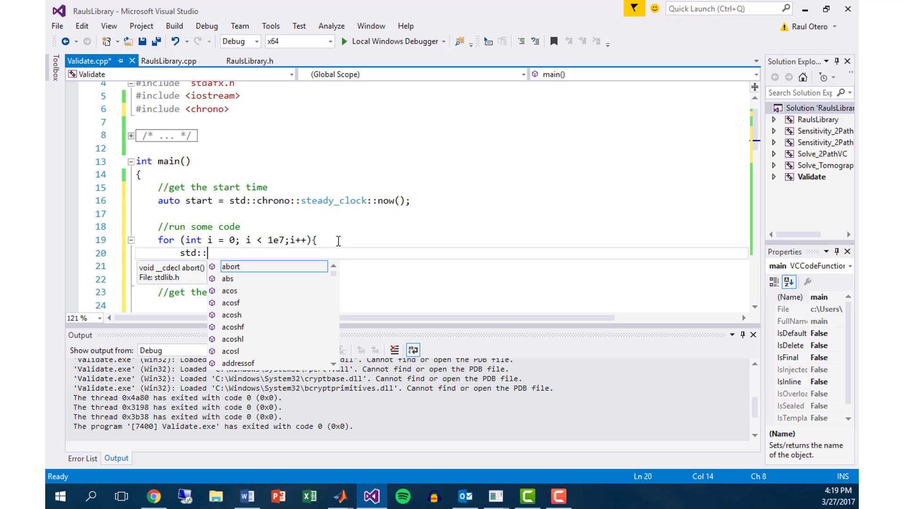
pyautogui.write('cout<<')
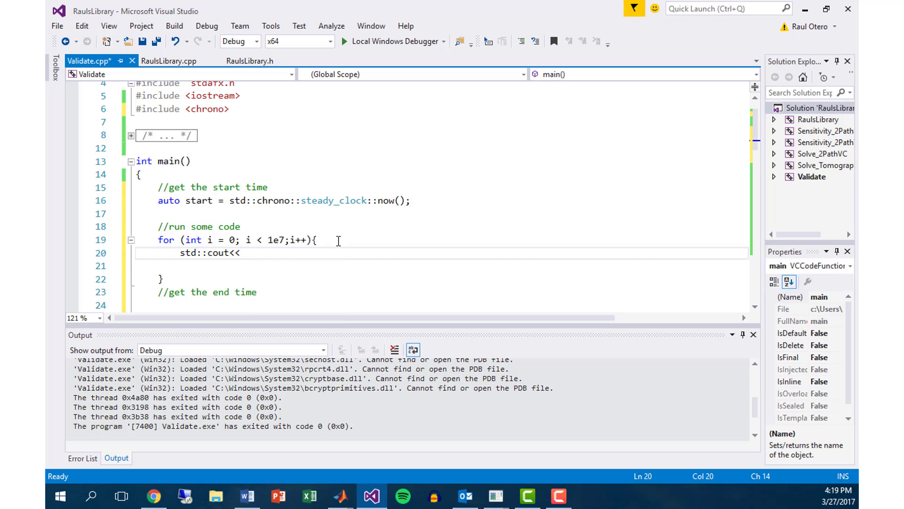
pyautogui.write('"";')
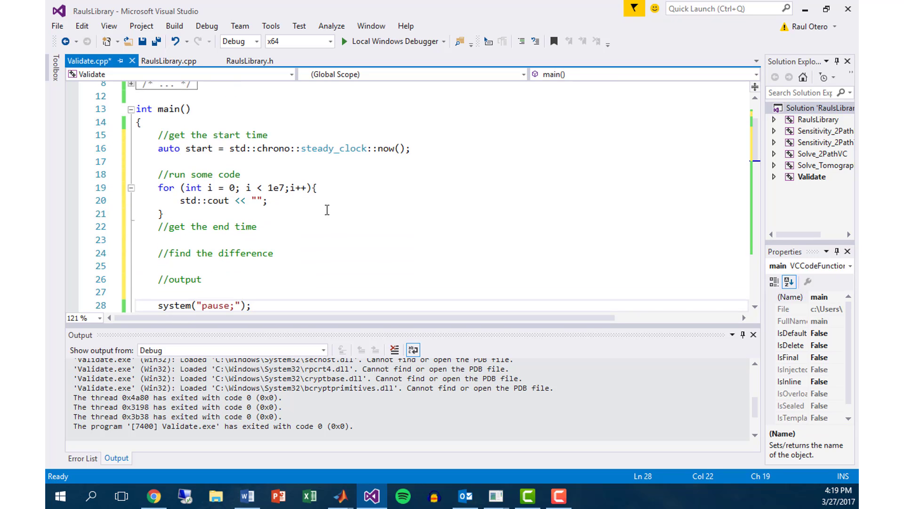
pyautogui.doubleClick(275, 188)
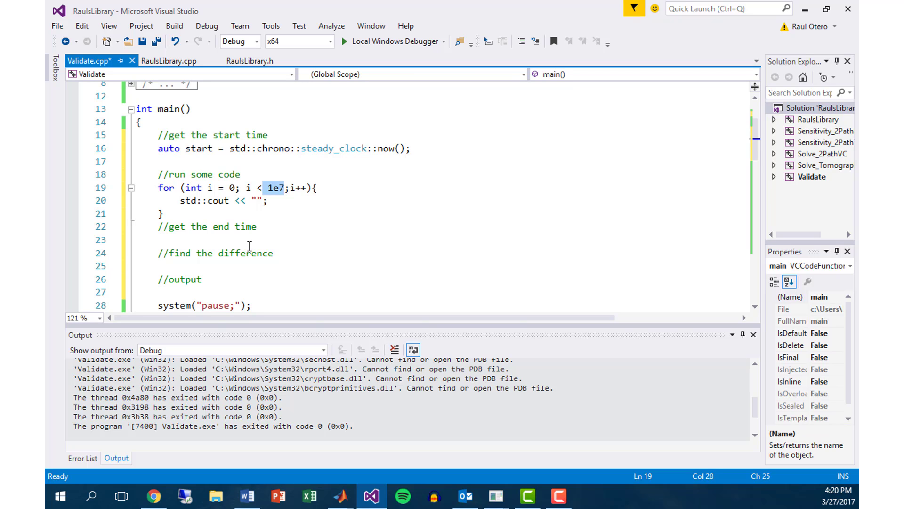
pyautogui.click(165, 214)
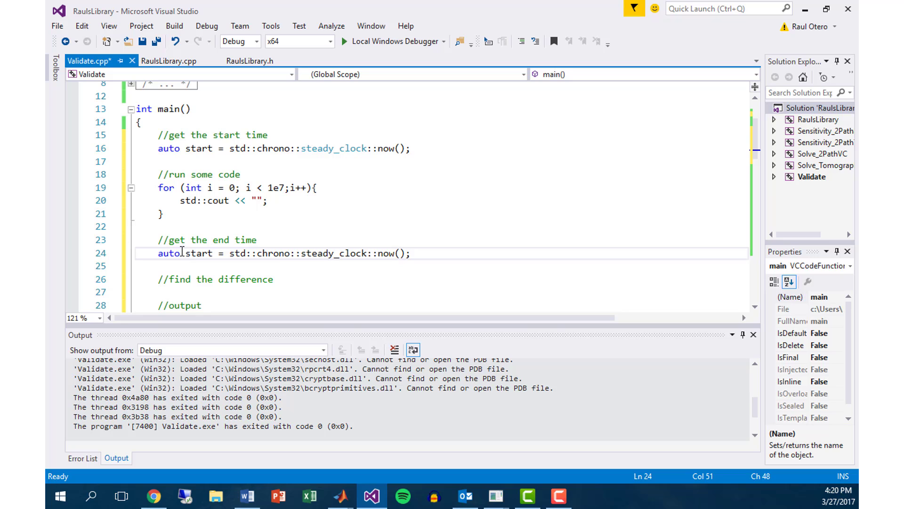
# Finish the end time line and begin double elapsed_time = double(std::chrono::
pyautogui.write('end')
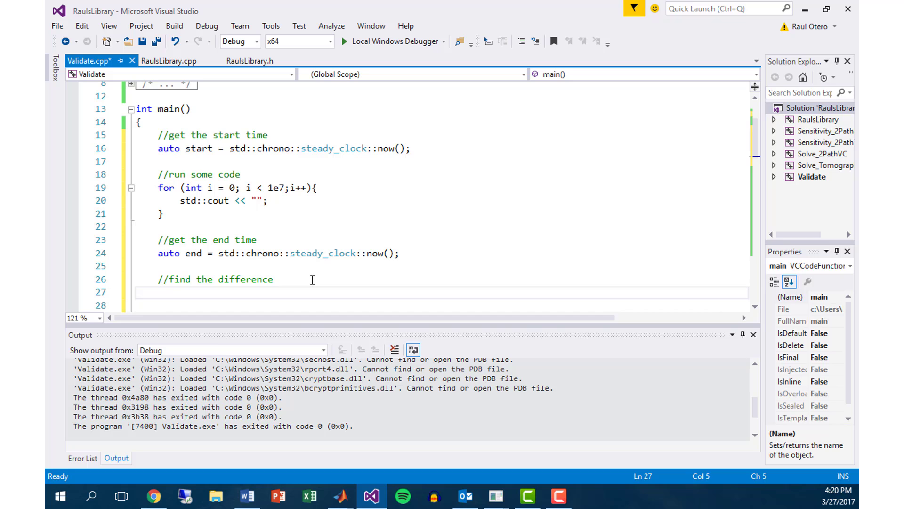
pyautogui.write('double')
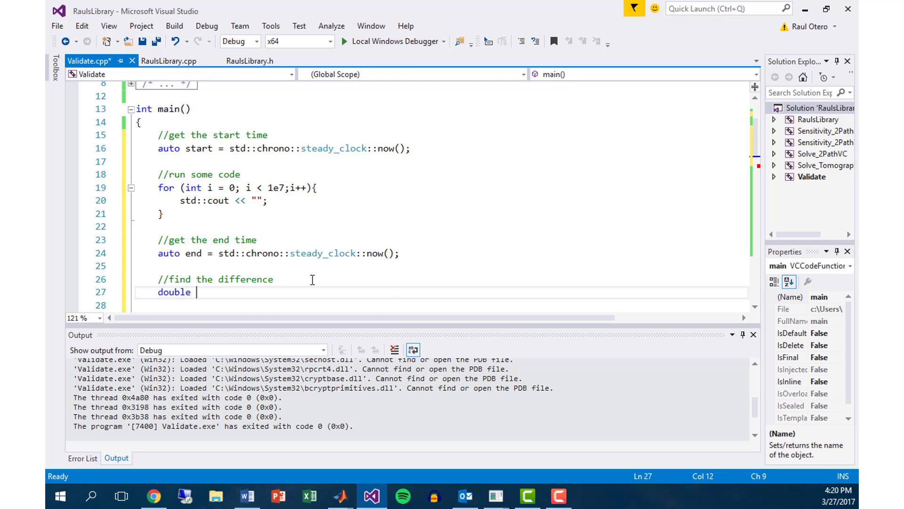
pyautogui.write('elapsed')
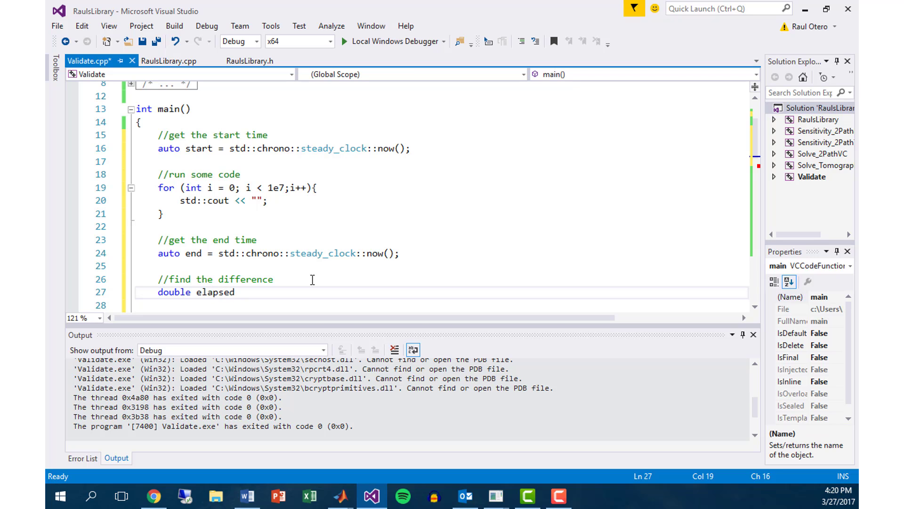
pyautogui.write('_tim')
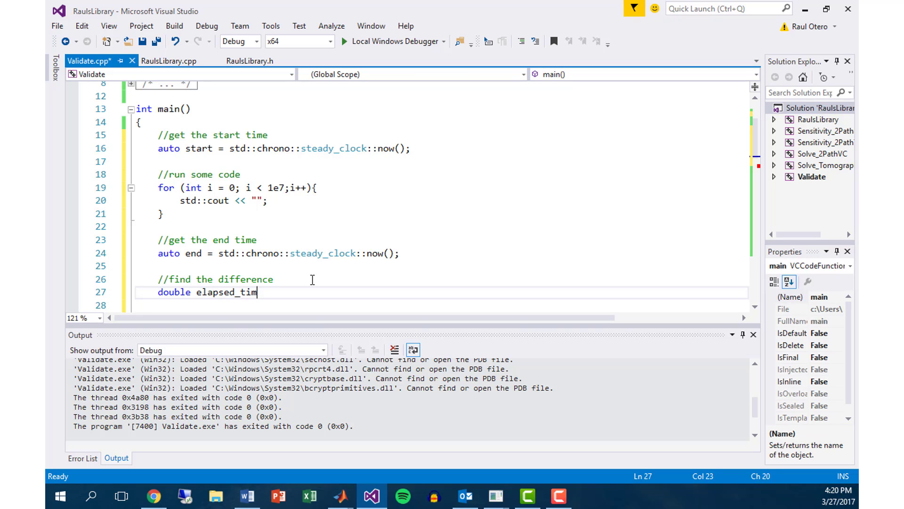
pyautogui.write('e =')
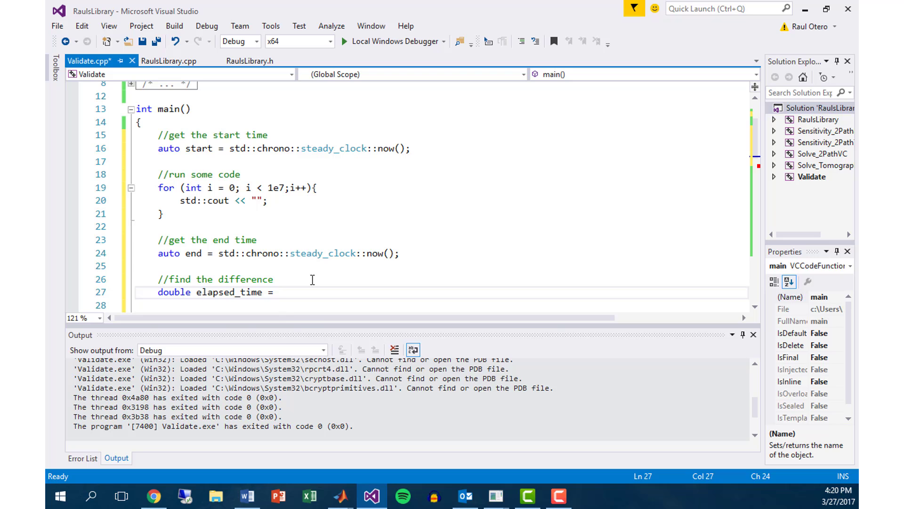
pyautogui.write('double ()')
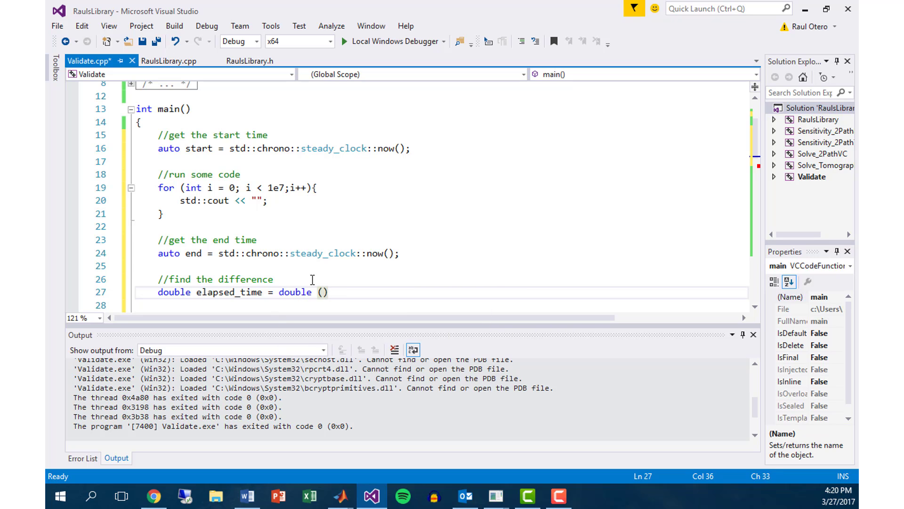
pyautogui.write('s')
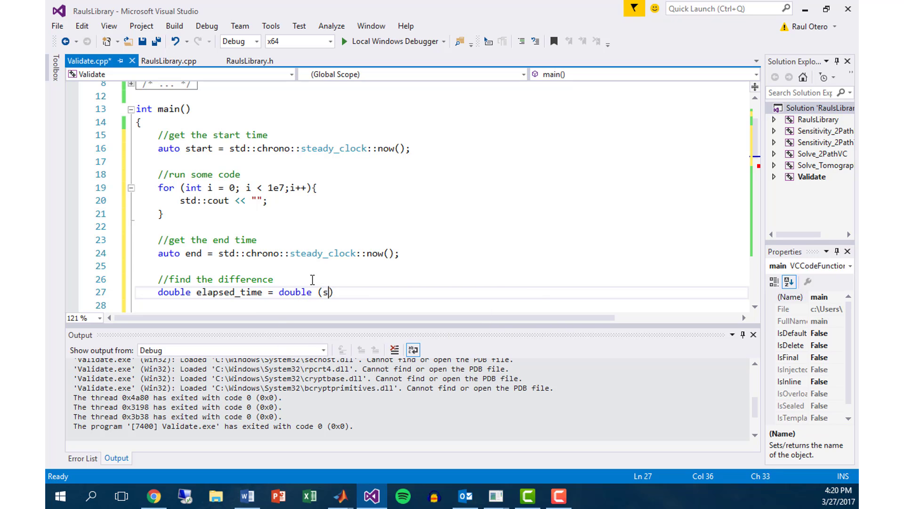
pyautogui.write('td::')
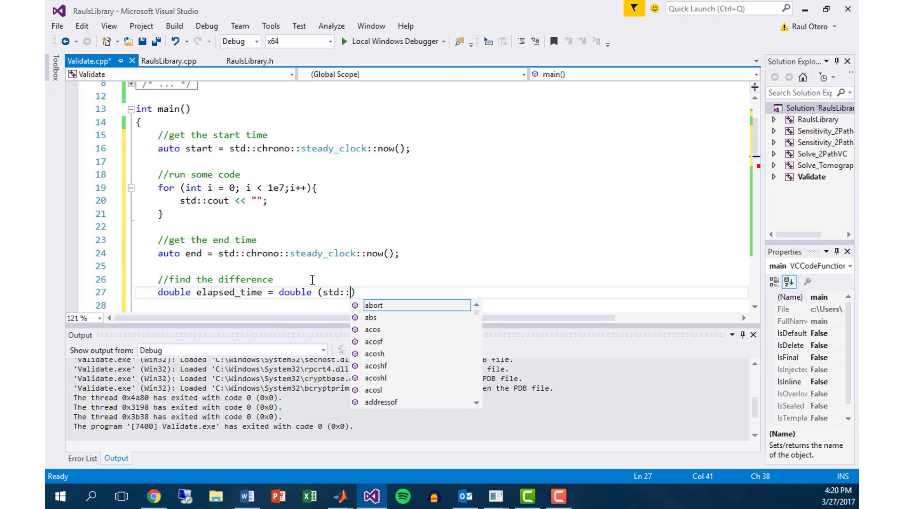
pyautogui.write('chrono::duration_cast')
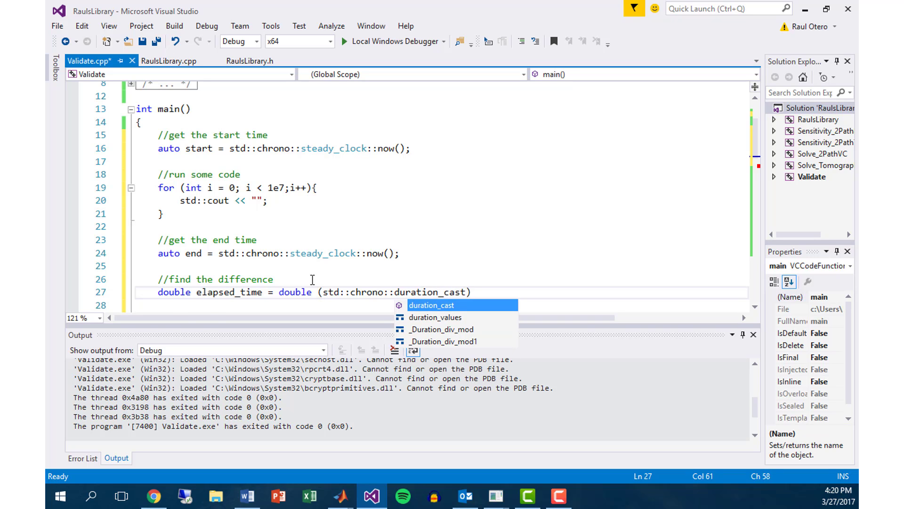
# Complete it as duration_cast<std::chrono::nanoseconds>(end - start).count() inside double()
pyautogui.write('<')
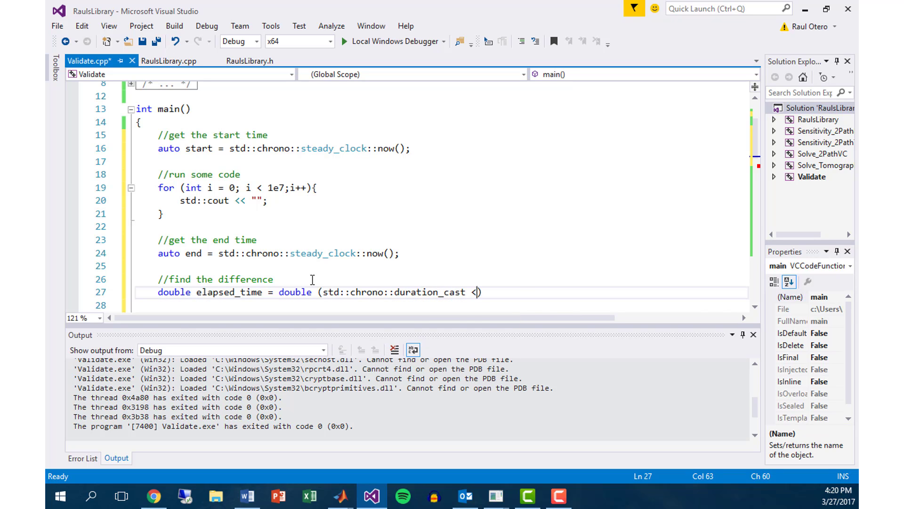
pyautogui.write('std::')
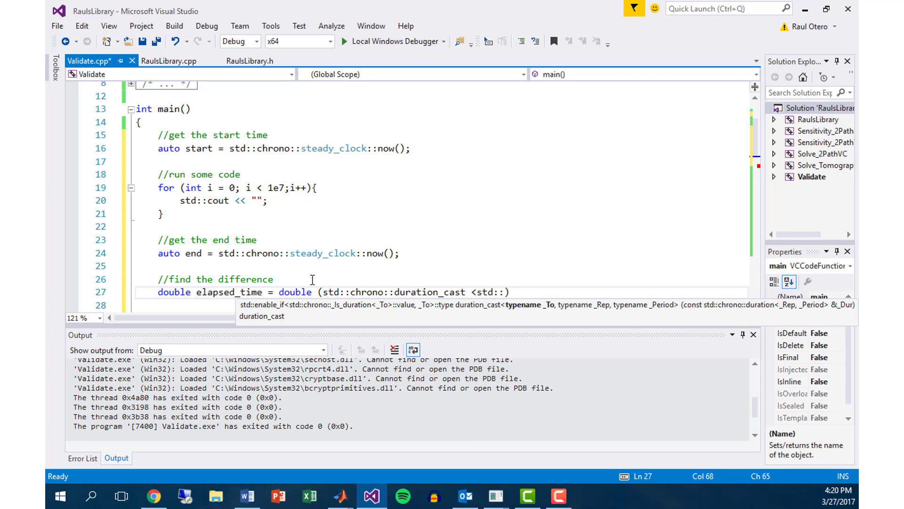
pyautogui.write(':')
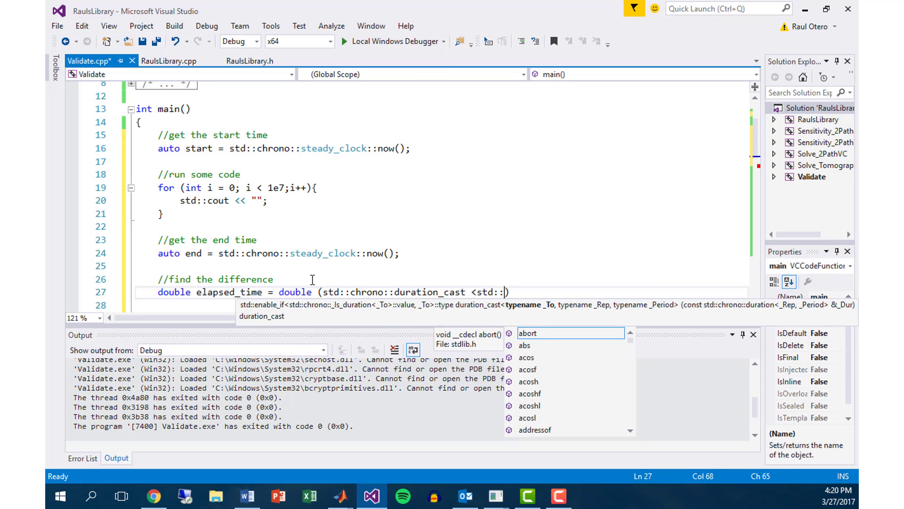
pyautogui.write('chrono::nanoseconds')
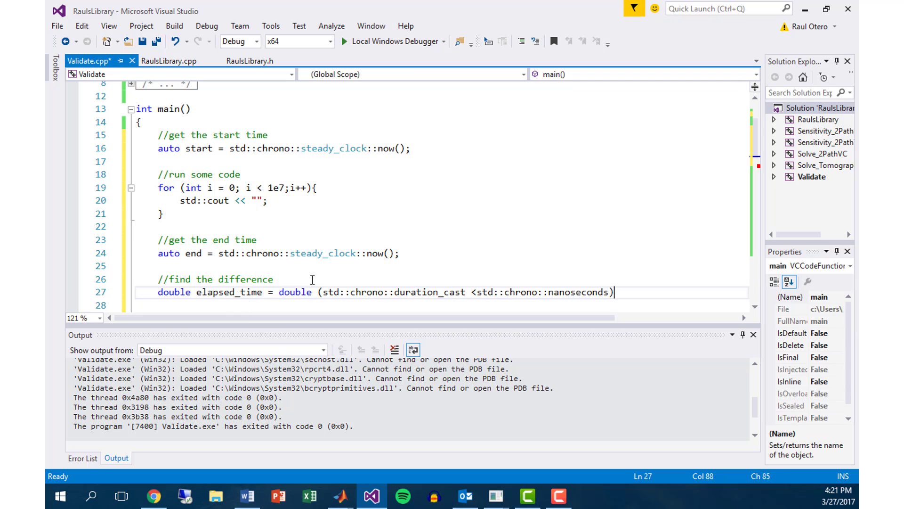
pyautogui.write('>')
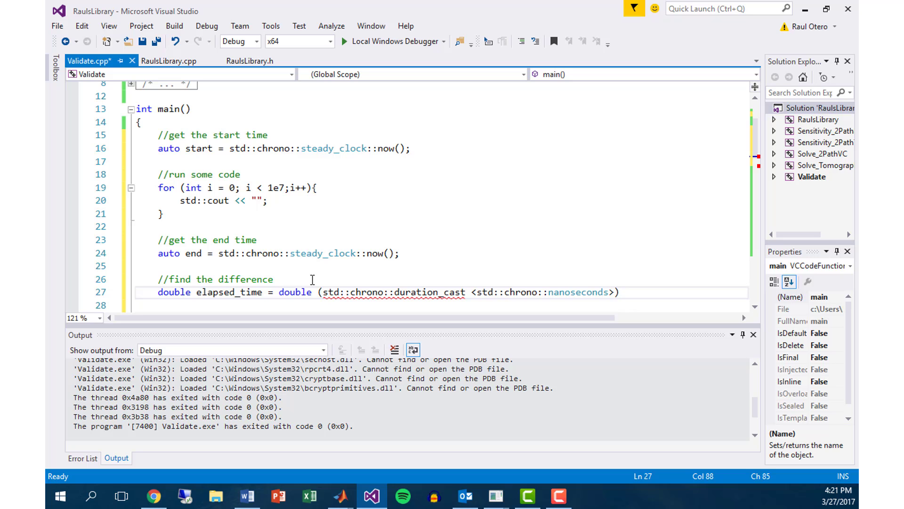
pyautogui.write('(en')
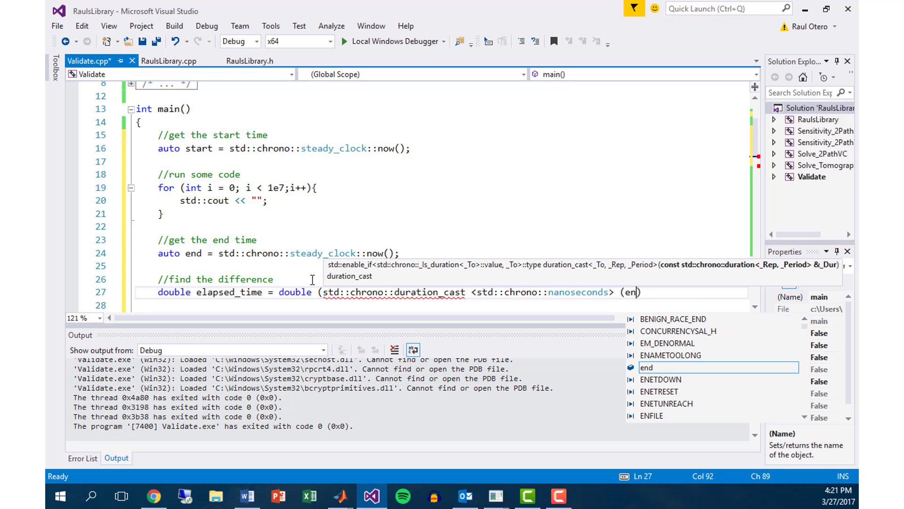
pyautogui.write('-start)')
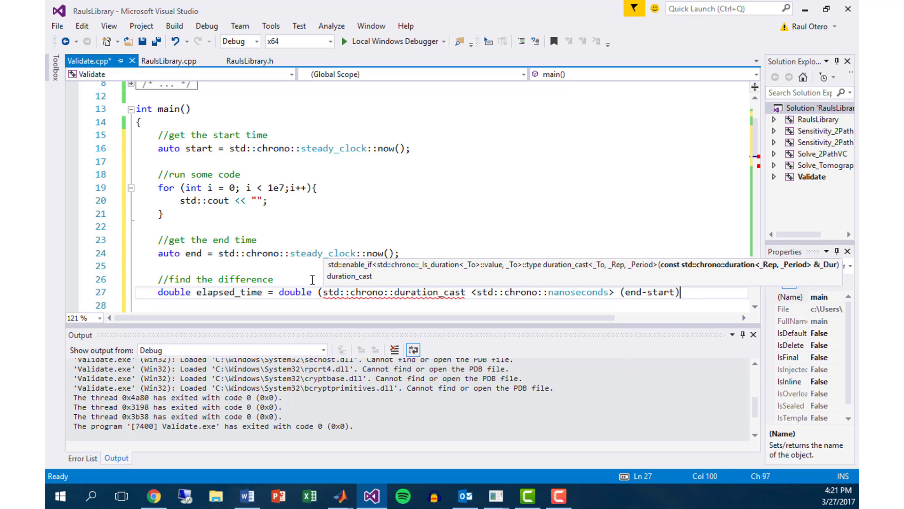
pyautogui.write('.count()')
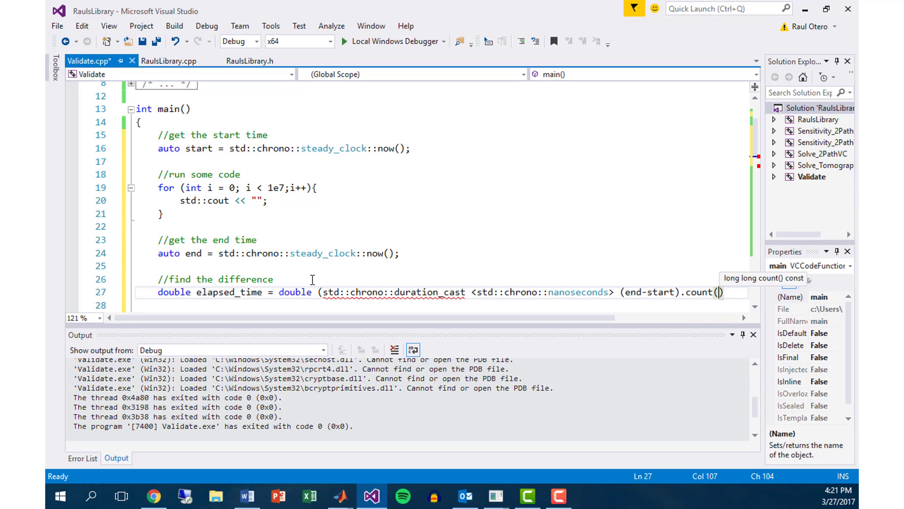
pyautogui.write(');')
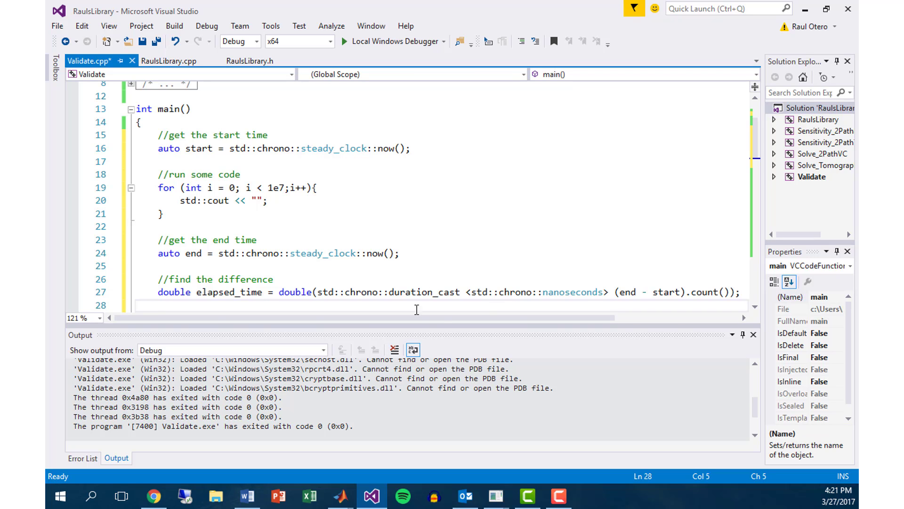
pyautogui.moveTo(640, 291)
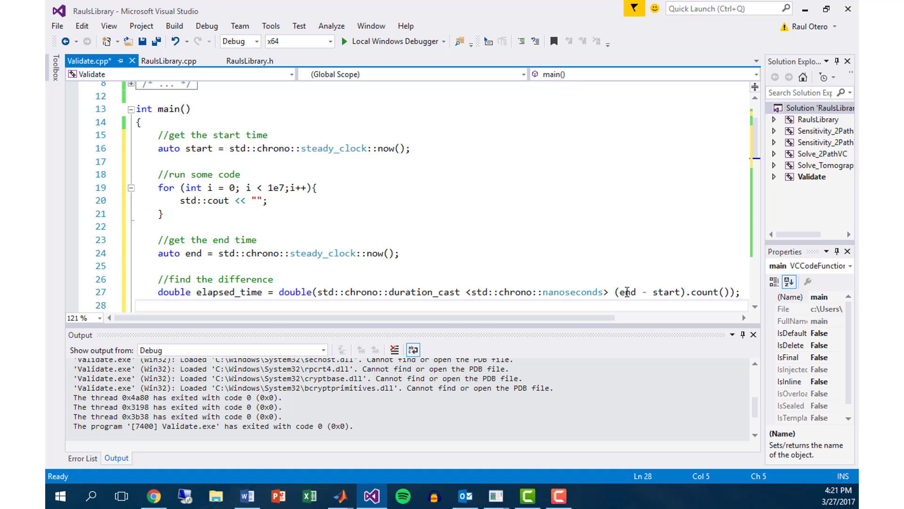
pyautogui.moveTo(625, 291)
pyautogui.write('//output')
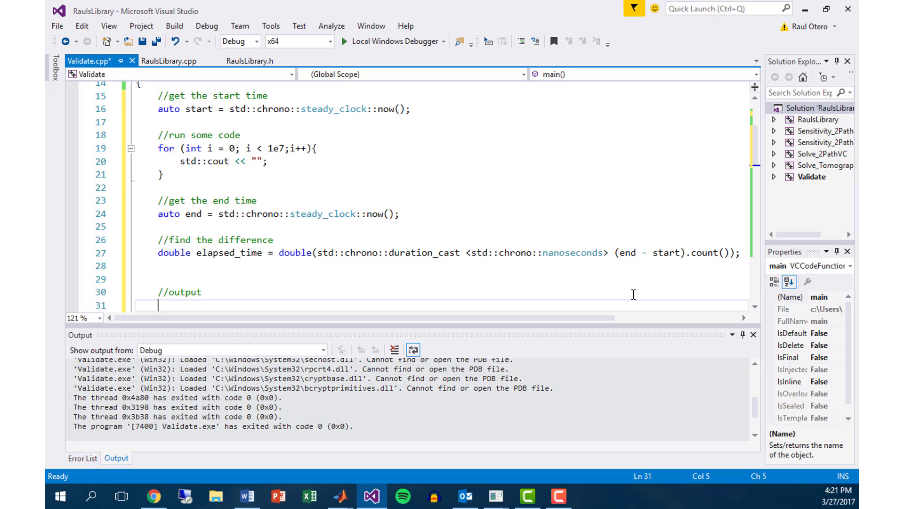
# Start the output line std::cout << "Elapsed Time (s): " under //output
pyautogui.write('doub')
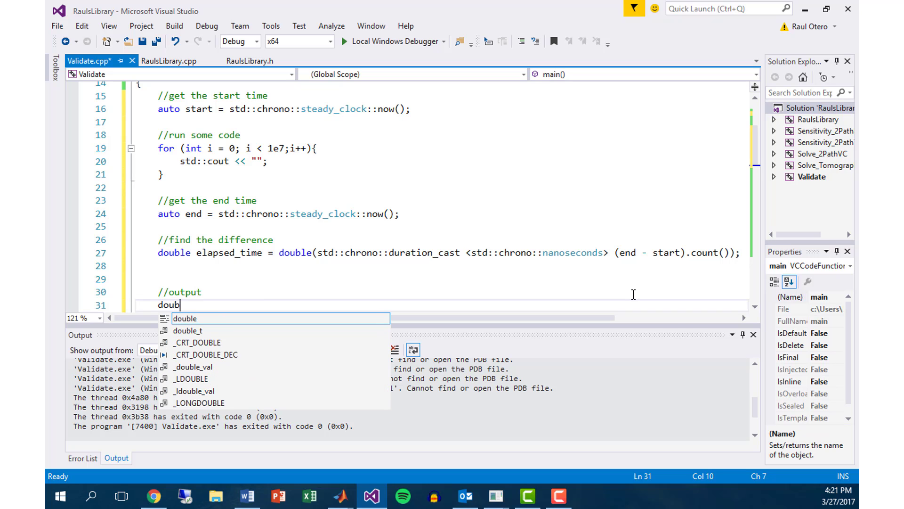
pyautogui.write('std')
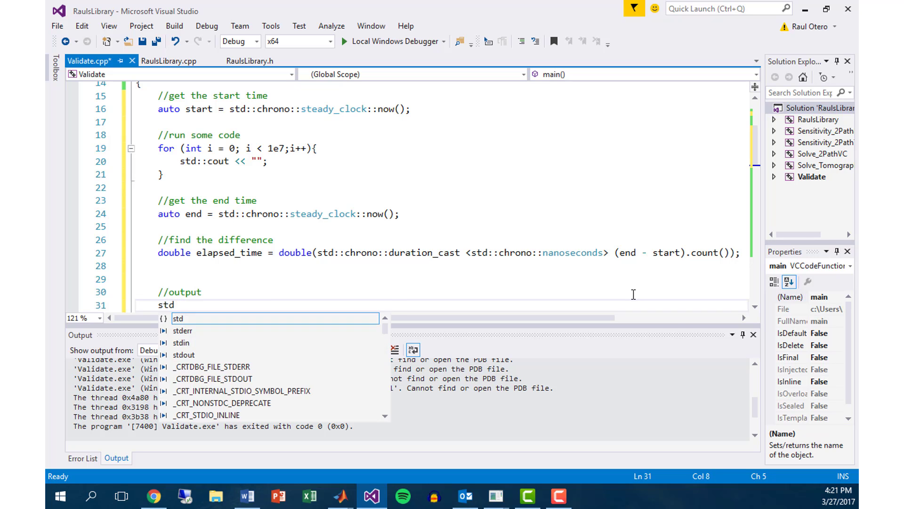
pyautogui.write('::cout')
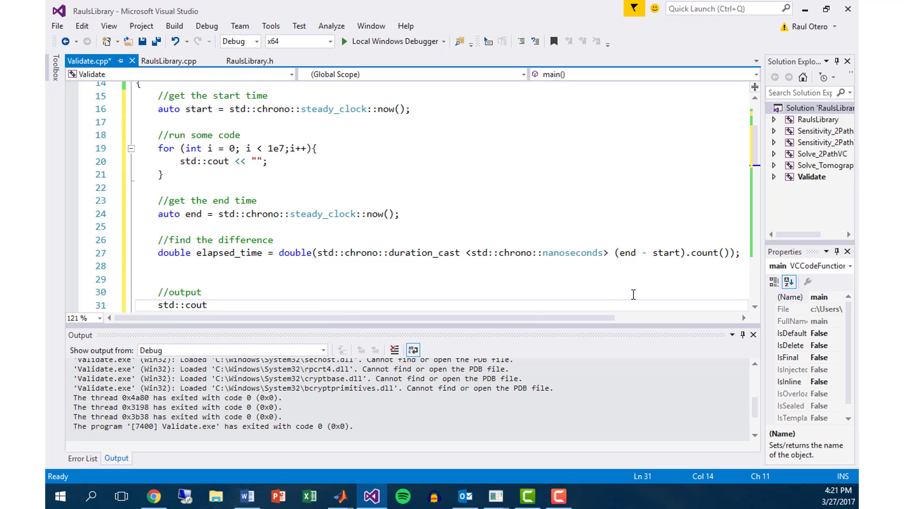
pyautogui.write('<<"Elapsed Time (')
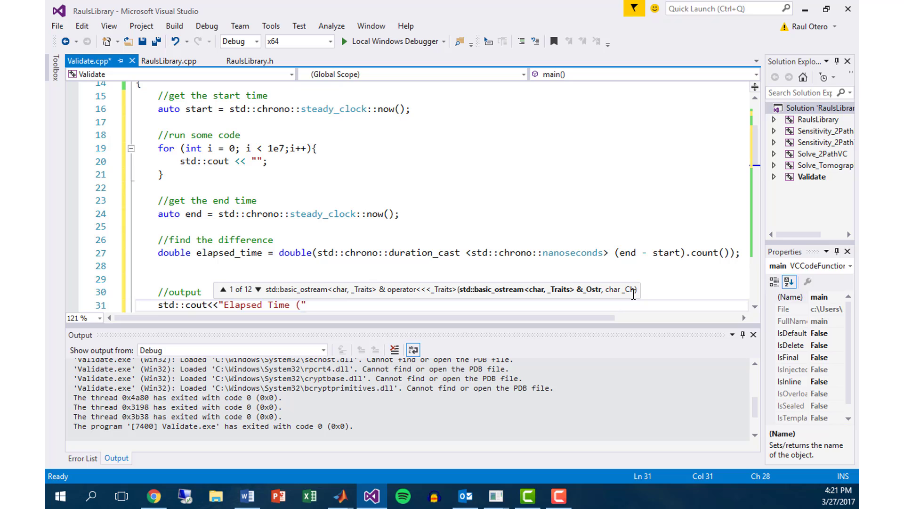
pyautogui.write('(s):')
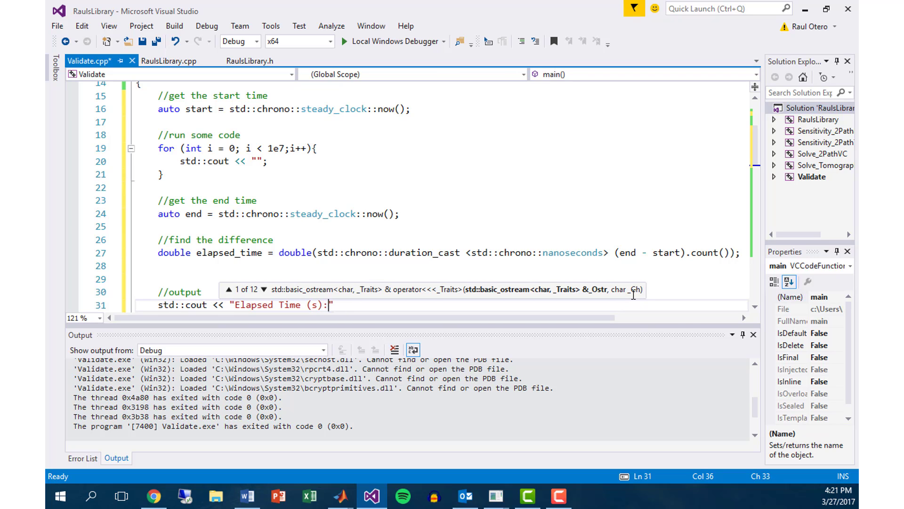
pyautogui.moveTo(409, 258)
pyautogui.write('_ns')
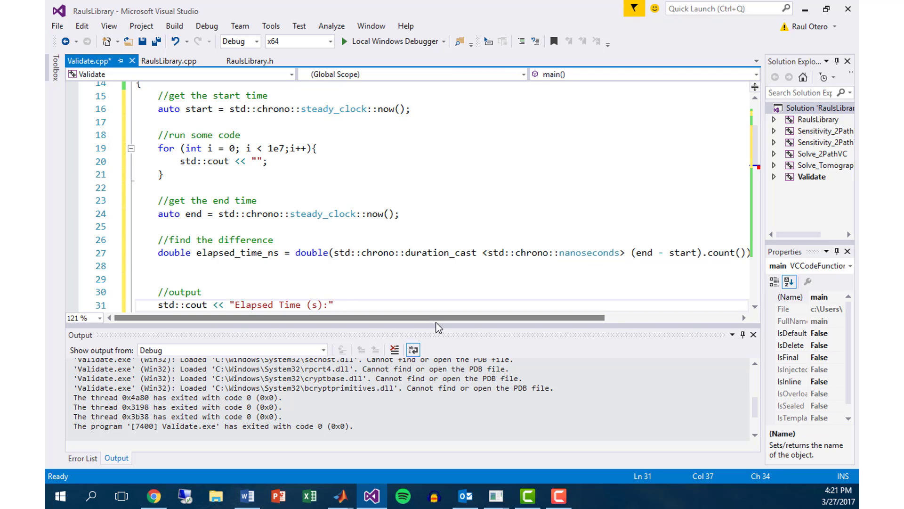
pyautogui.moveTo(239, 253)
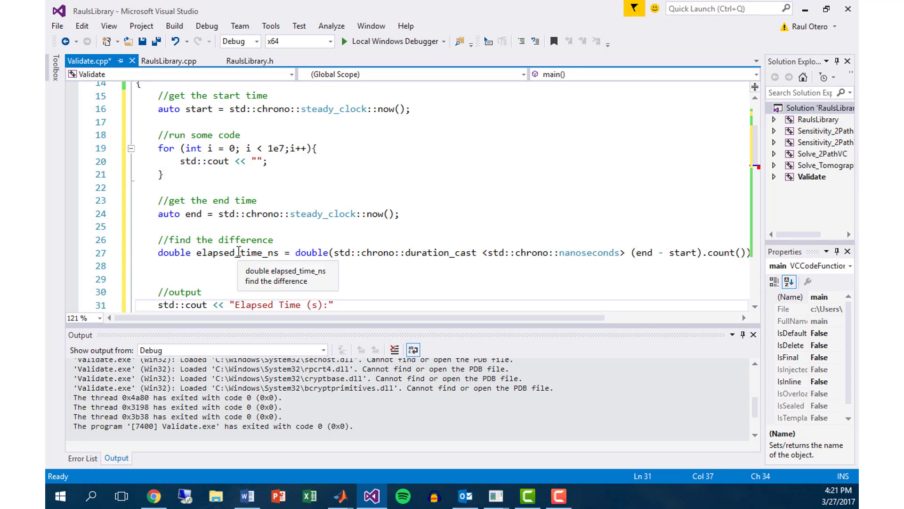
pyautogui.moveTo(386, 308)
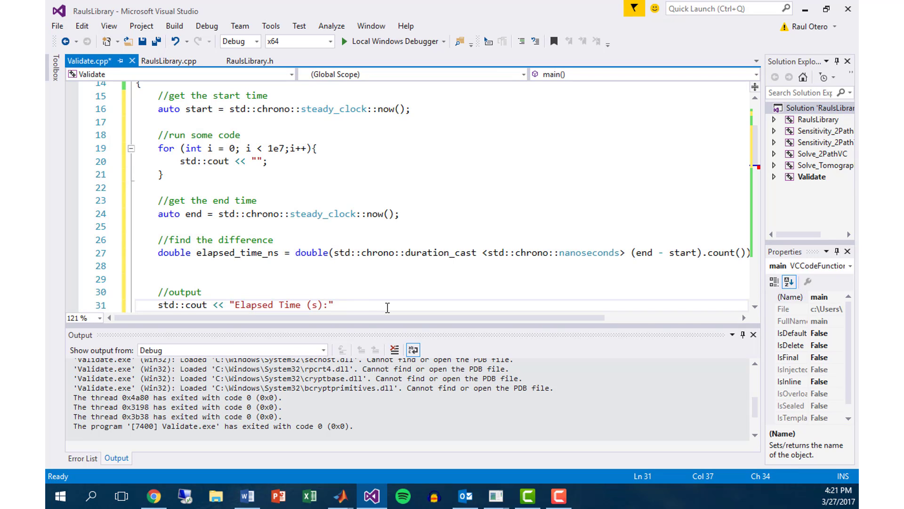
# Finish it with << elapsed_time_ns / 1e9 << std::endl; using the renamed variable
pyautogui.write('" "')
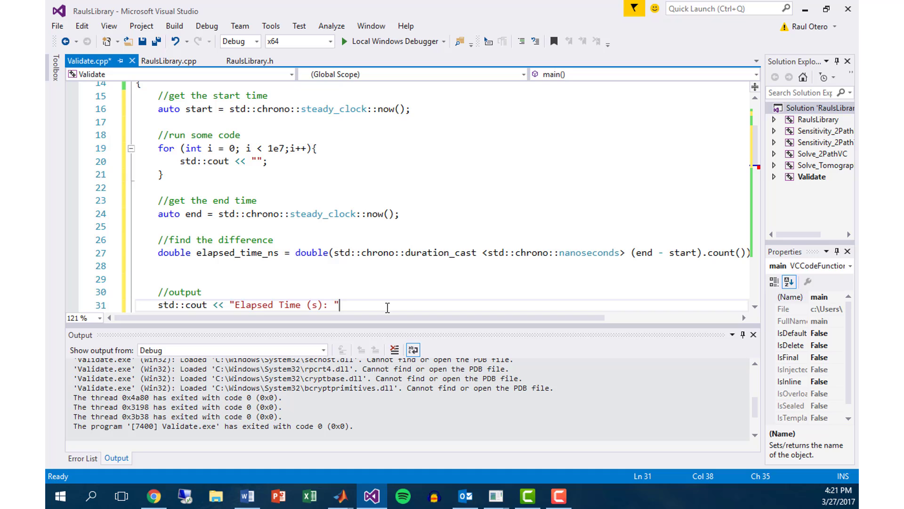
pyautogui.write('<<elapsed_time')
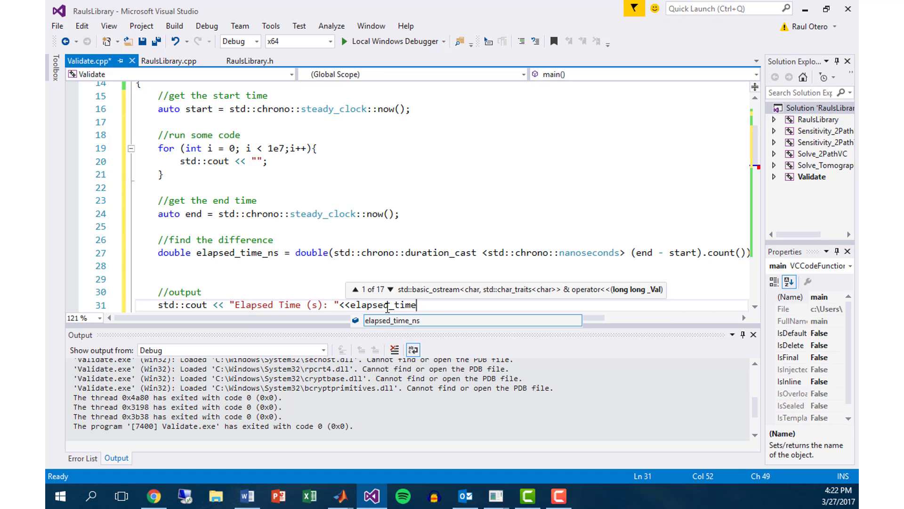
pyautogui.write('_ns/')
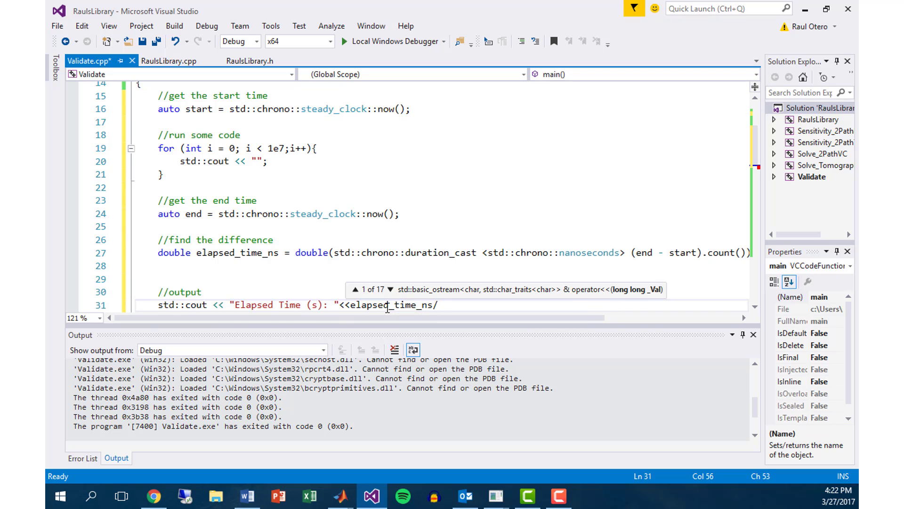
pyautogui.write('1')
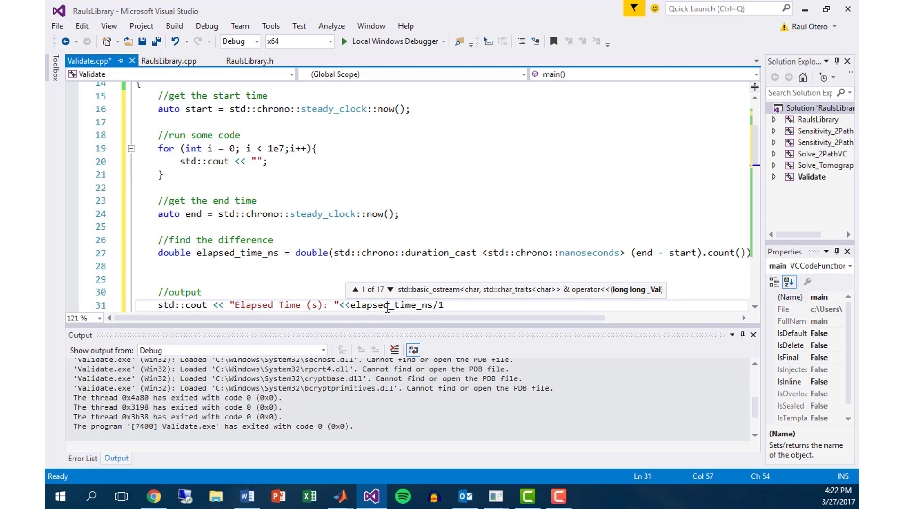
pyautogui.write('e9')
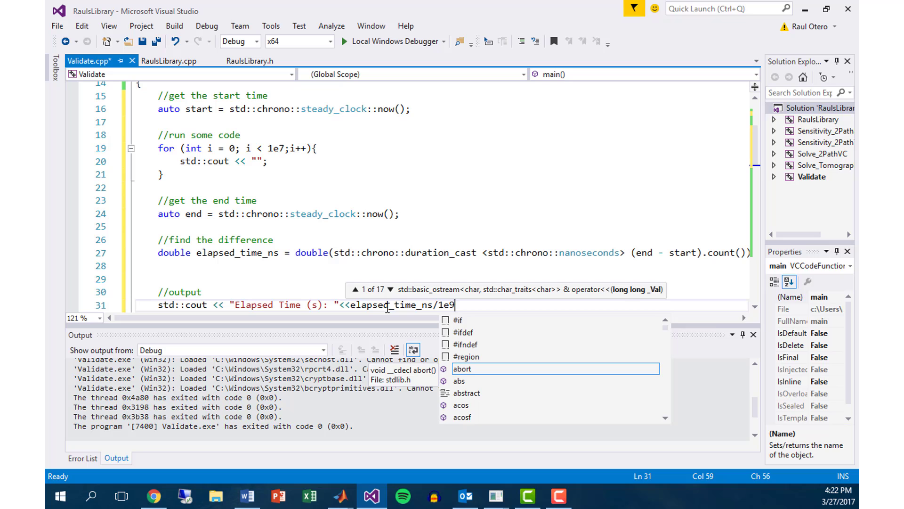
pyautogui.write('9<<std::end')
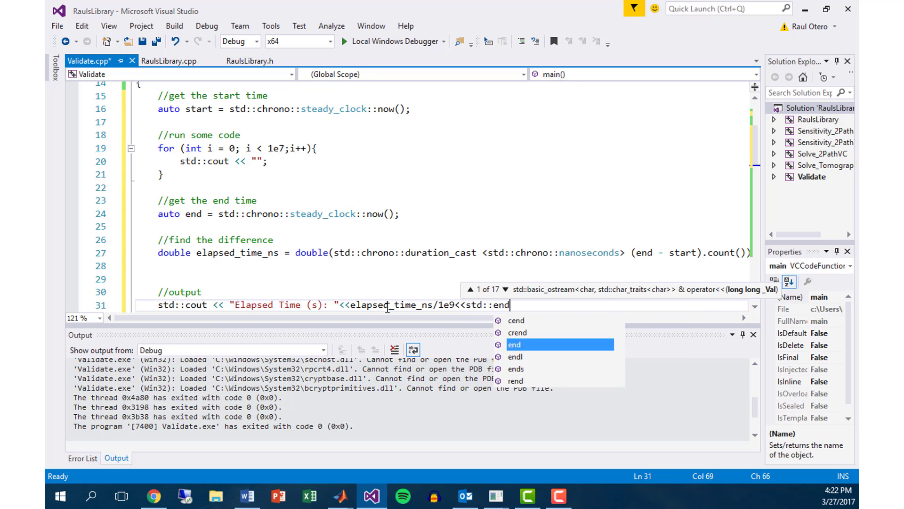
pyautogui.write(';')
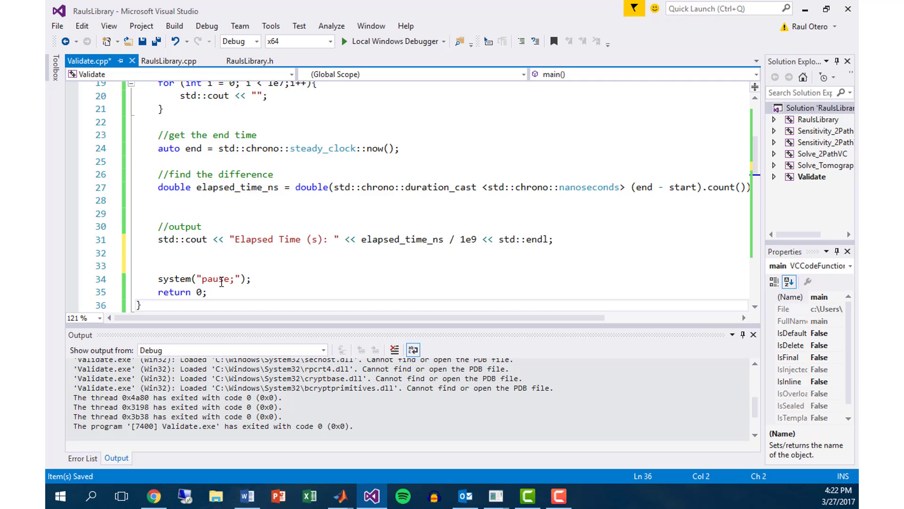
pyautogui.moveTo(223, 279)
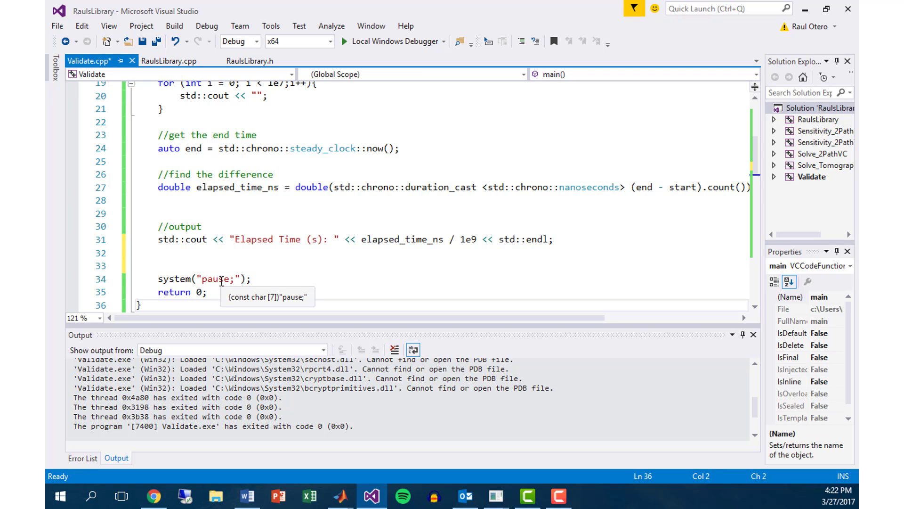
pyautogui.moveTo(223, 294)
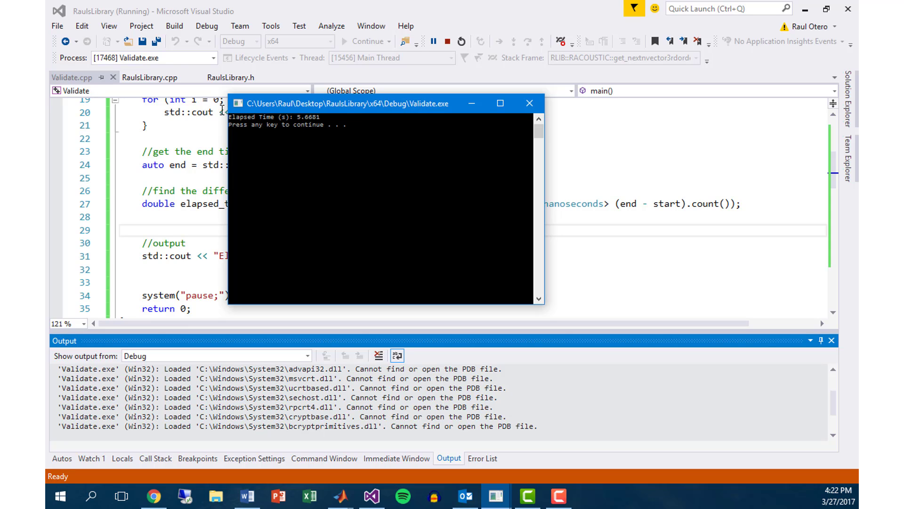
pyautogui.moveTo(343, 124)
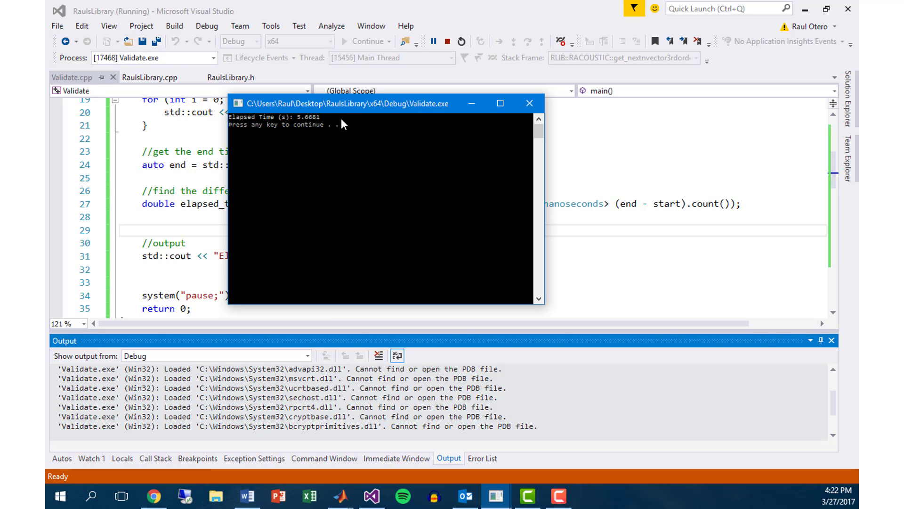
pyautogui.moveTo(370, 125)
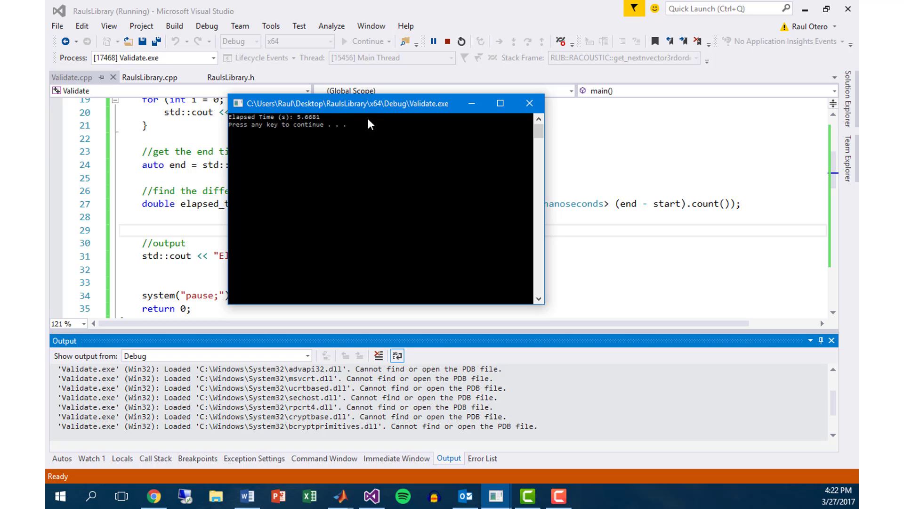
# Dismiss the console showing the elapsed time so the program finishes
pyautogui.press('enter')
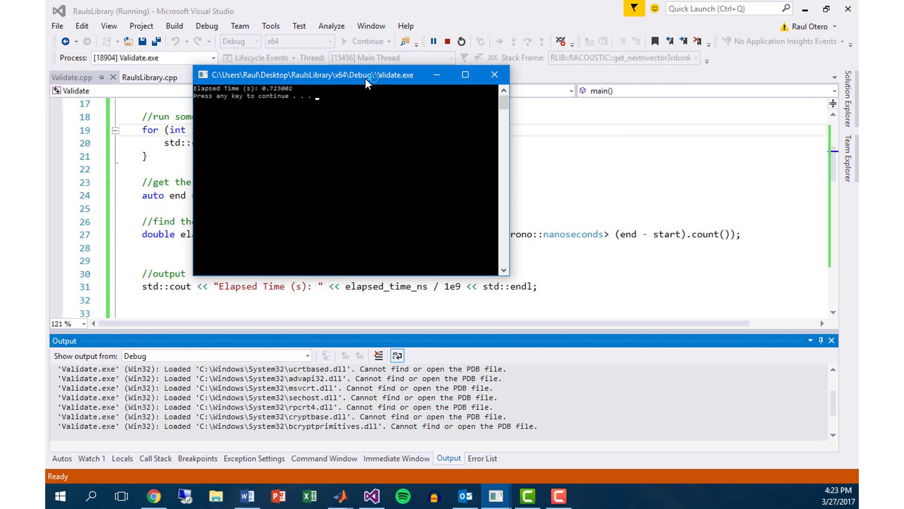
pyautogui.moveTo(291, 95)
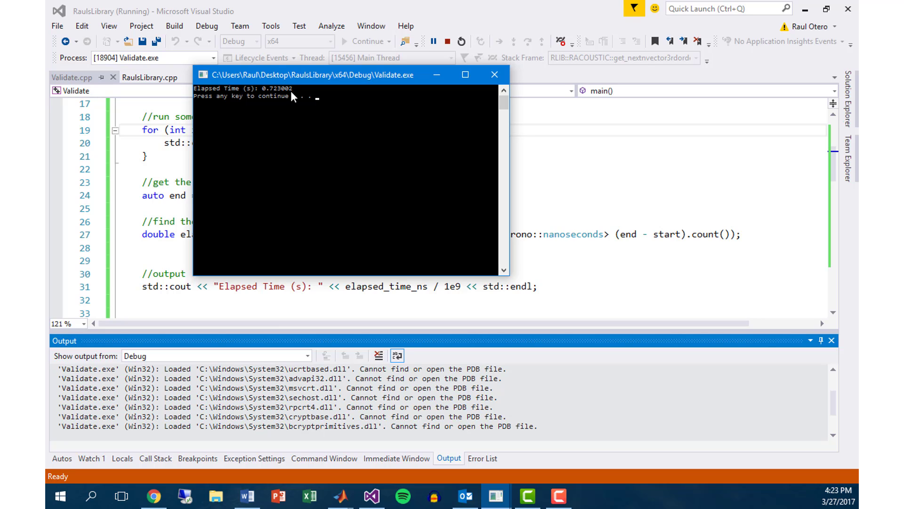
pyautogui.moveTo(362, 127)
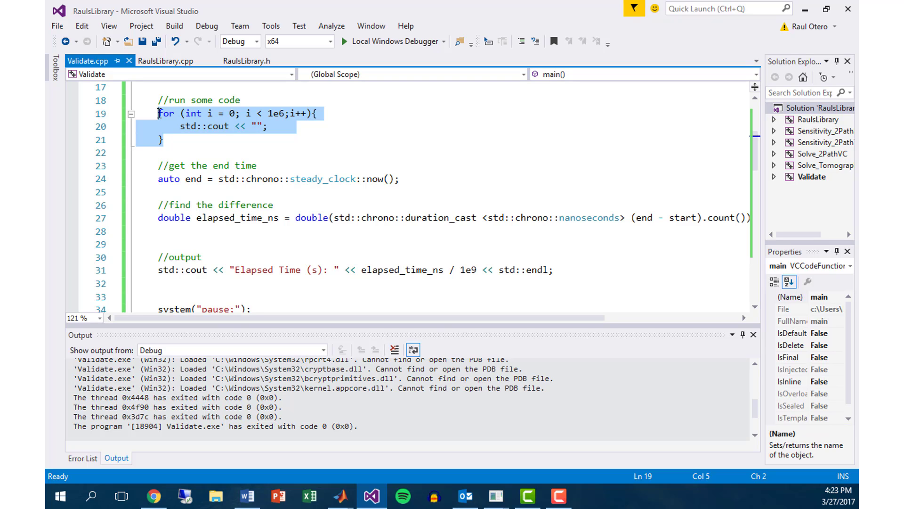
pyautogui.moveTo(184, 96)
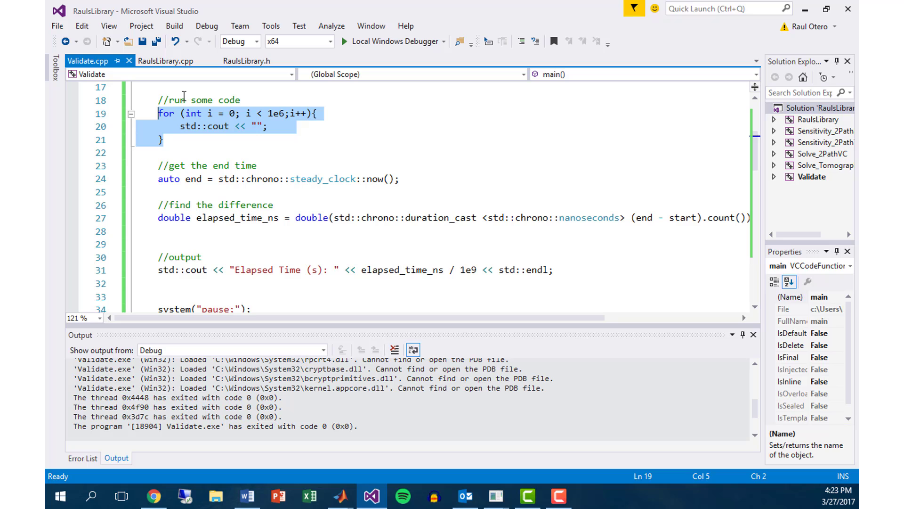